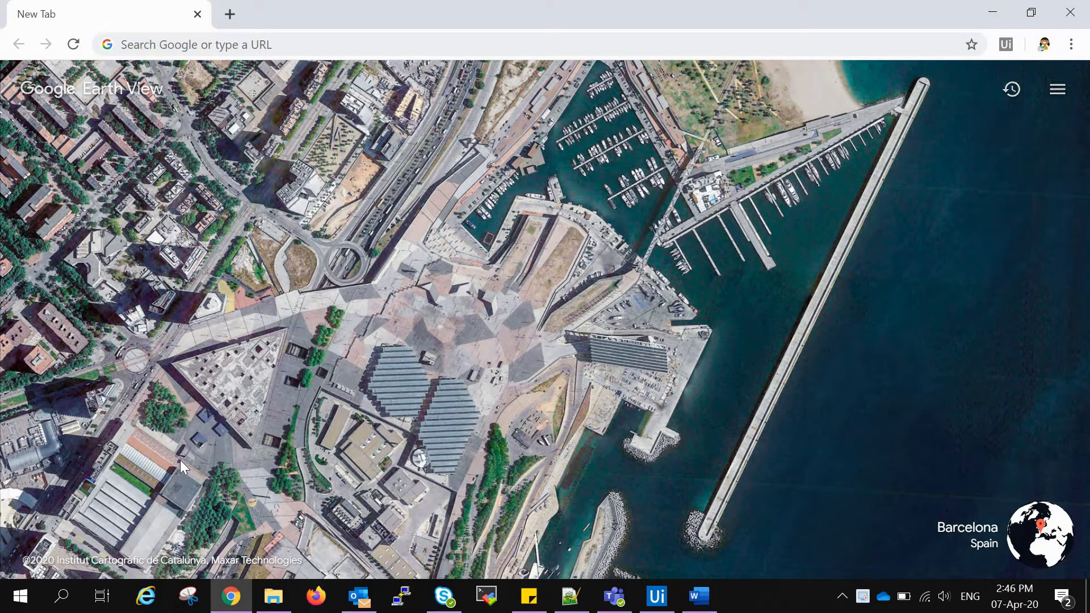
{"action": "mouse_move", "coordinate": [923, 139]}
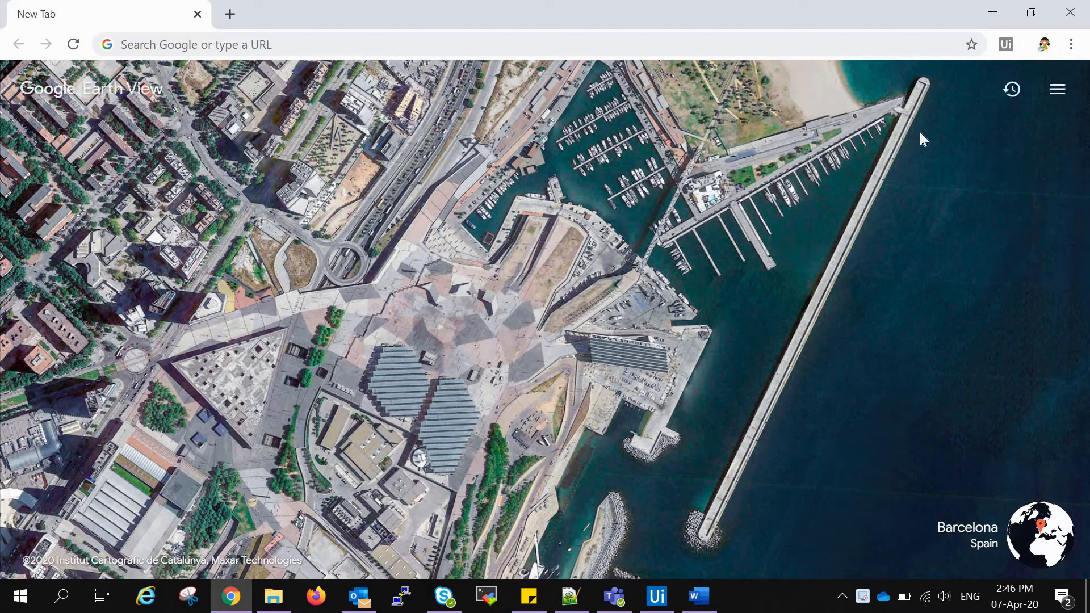
Open and close a private Chrome window, then return to UiPath Studio
{"action": "left_click", "coordinate": [1071, 44]}
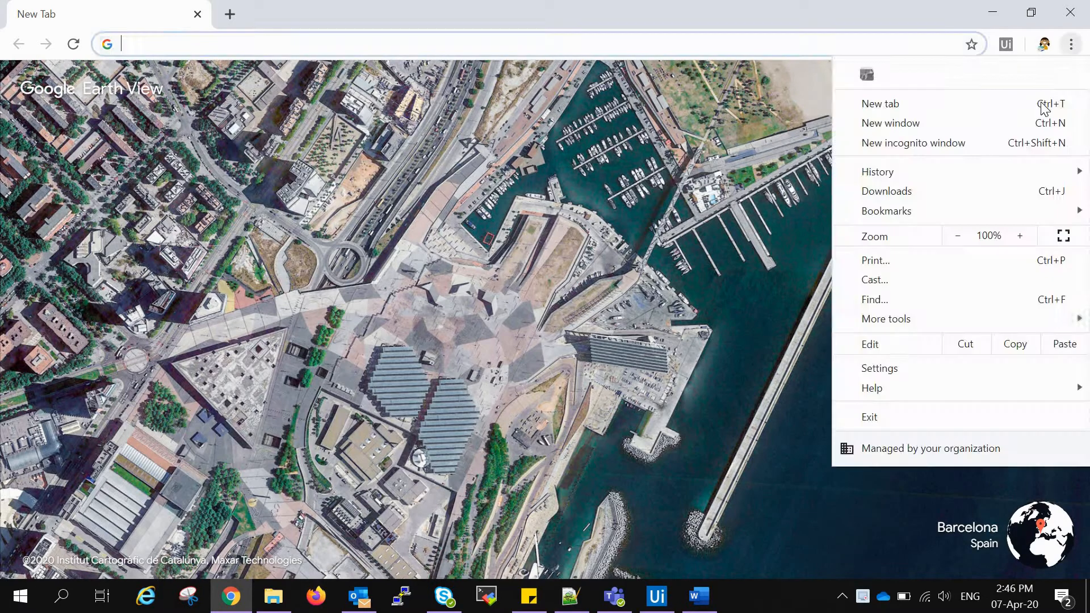
{"action": "left_click", "coordinate": [912, 143]}
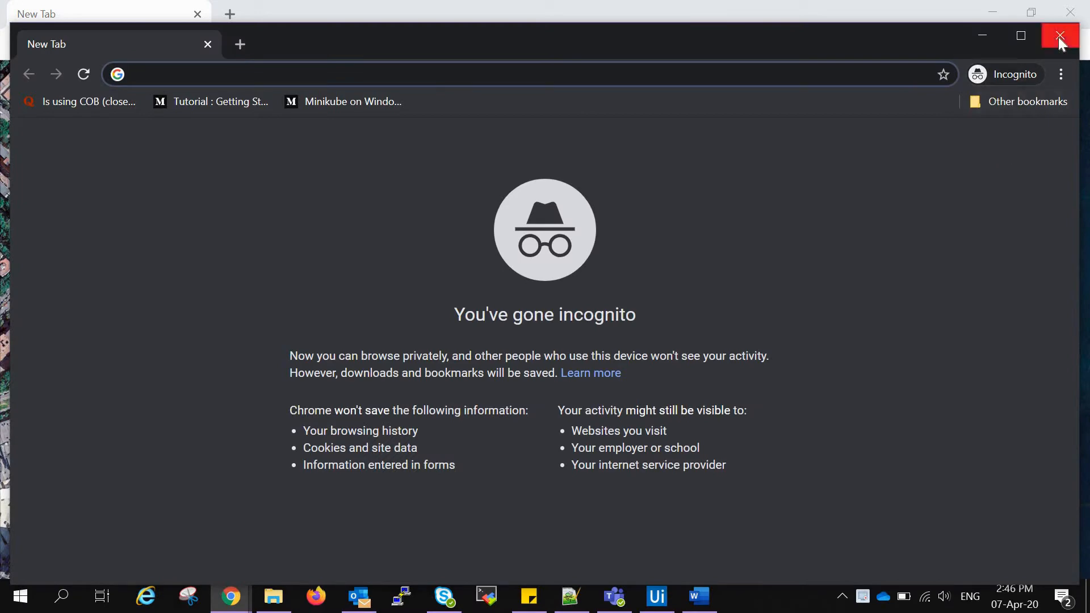
{"action": "left_click", "coordinate": [1059, 36]}
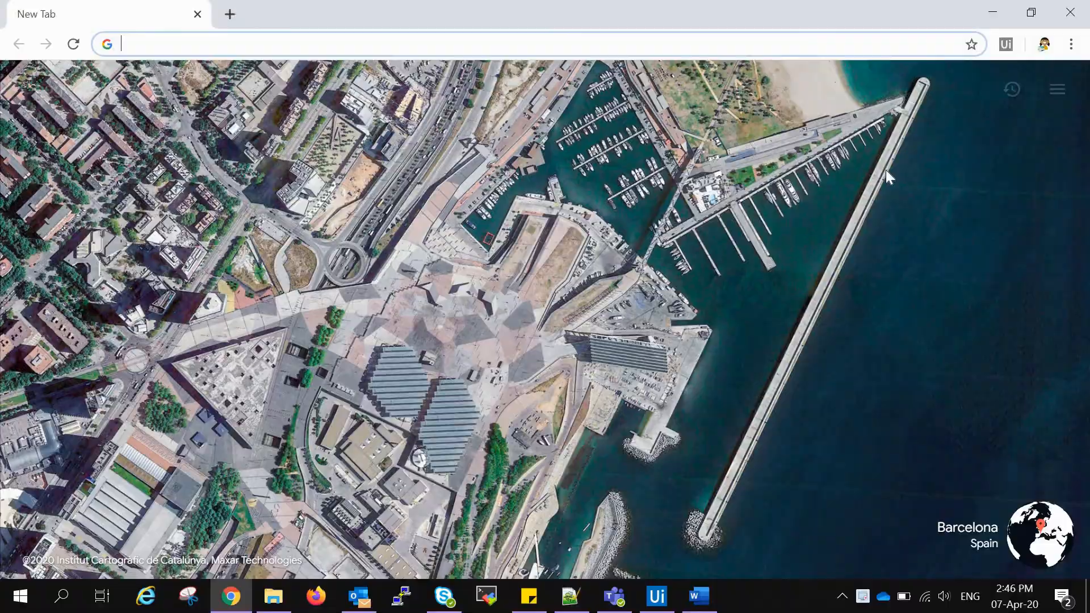
{"action": "left_click", "coordinate": [654, 596]}
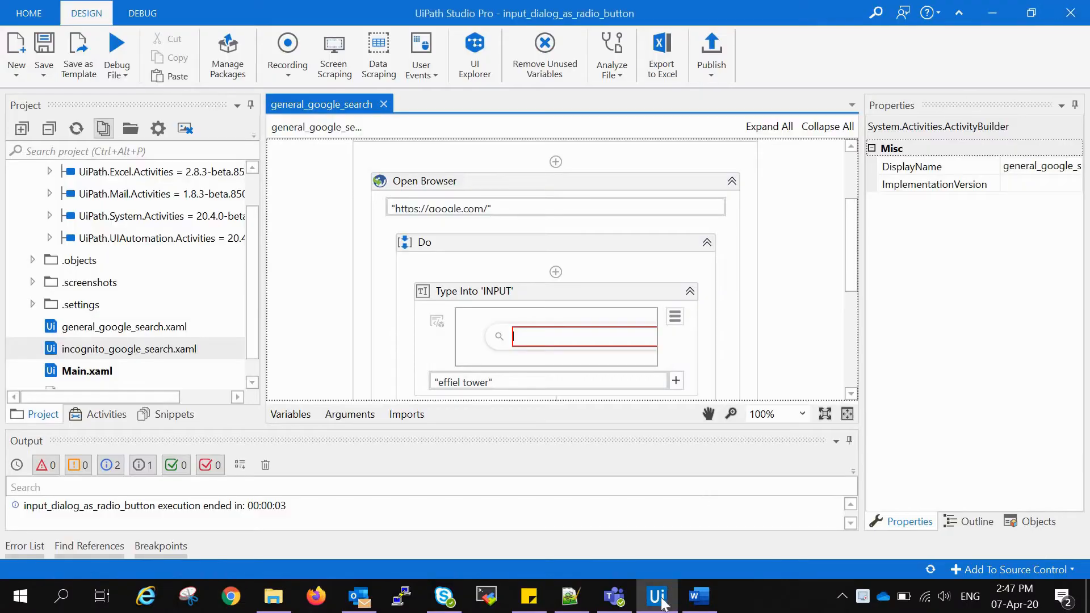
{"action": "mouse_move", "coordinate": [656, 596]}
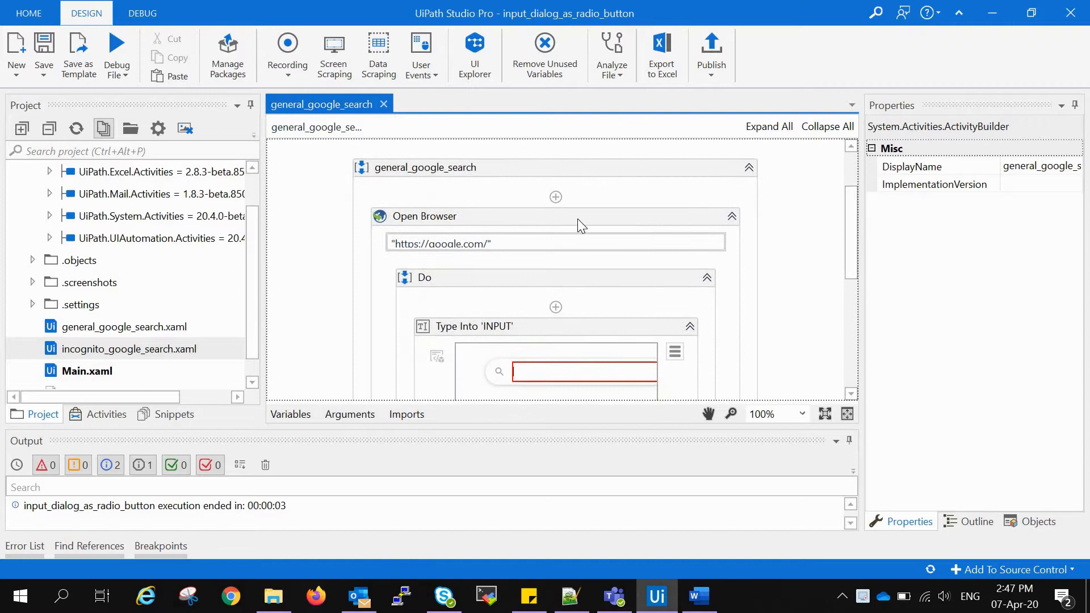
Select the Open Browser activity and scroll through the general_google_search sequence
{"action": "left_click", "coordinate": [424, 216]}
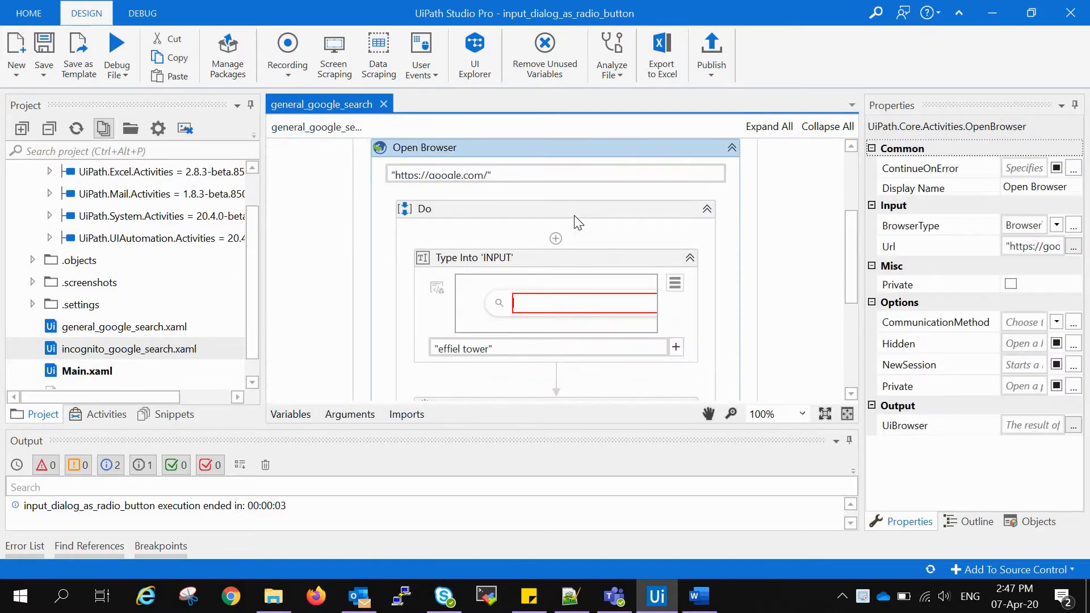
{"action": "scroll", "scroll_direction": "up", "scroll_amount": 3}
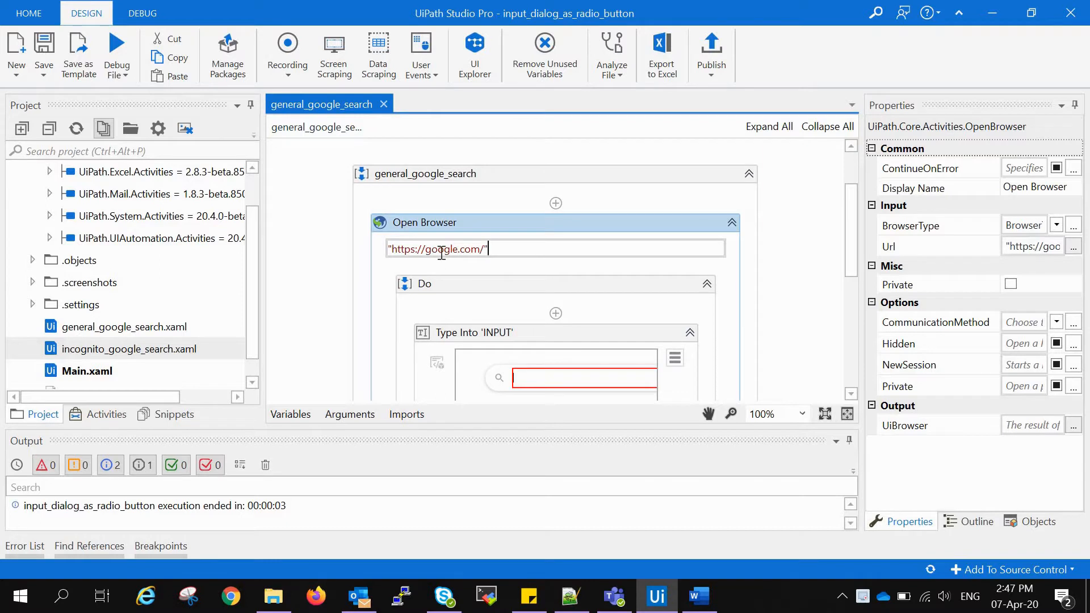
{"action": "mouse_move", "coordinate": [853, 227]}
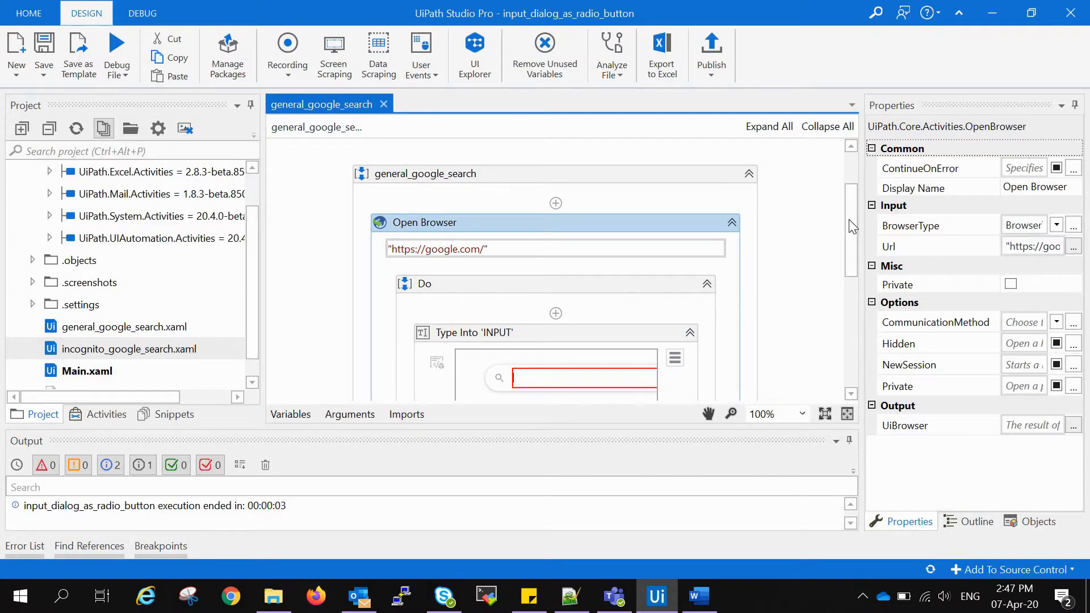
{"action": "scroll", "scroll_direction": "down", "scroll_amount": 3}
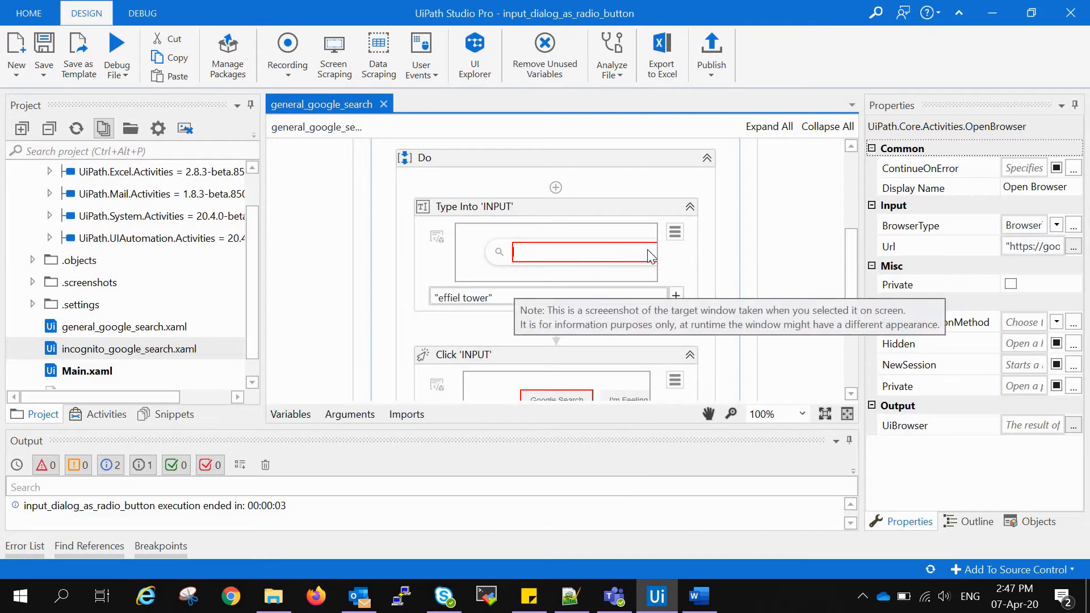
{"action": "scroll", "scroll_direction": "down", "scroll_amount": 3}
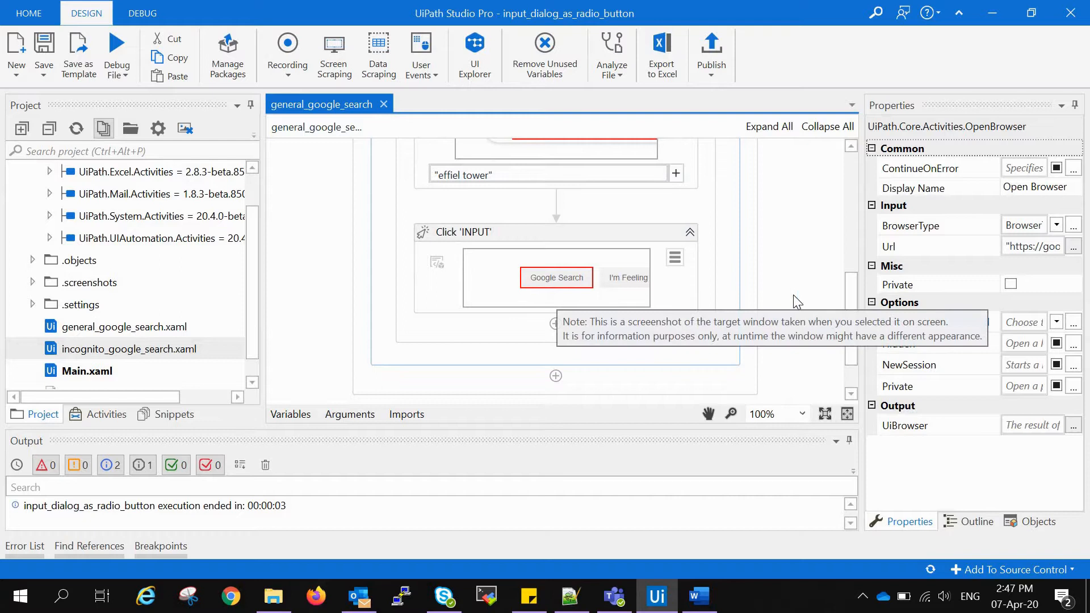
{"action": "scroll", "scroll_direction": "up", "scroll_amount": 3}
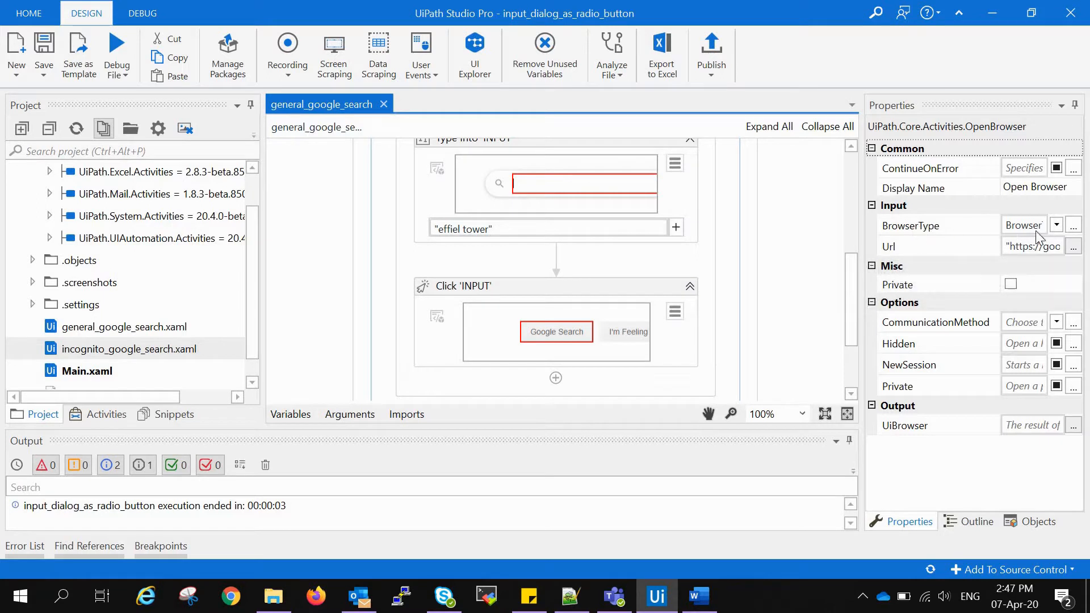
{"action": "left_click", "coordinate": [1055, 224]}
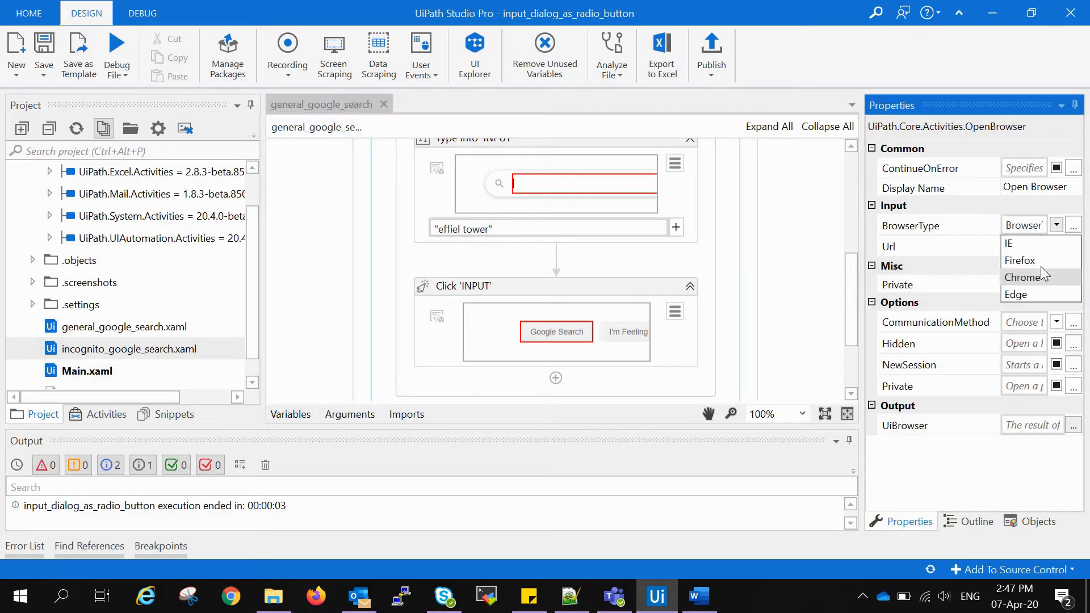
{"action": "left_click", "coordinate": [1023, 223]}
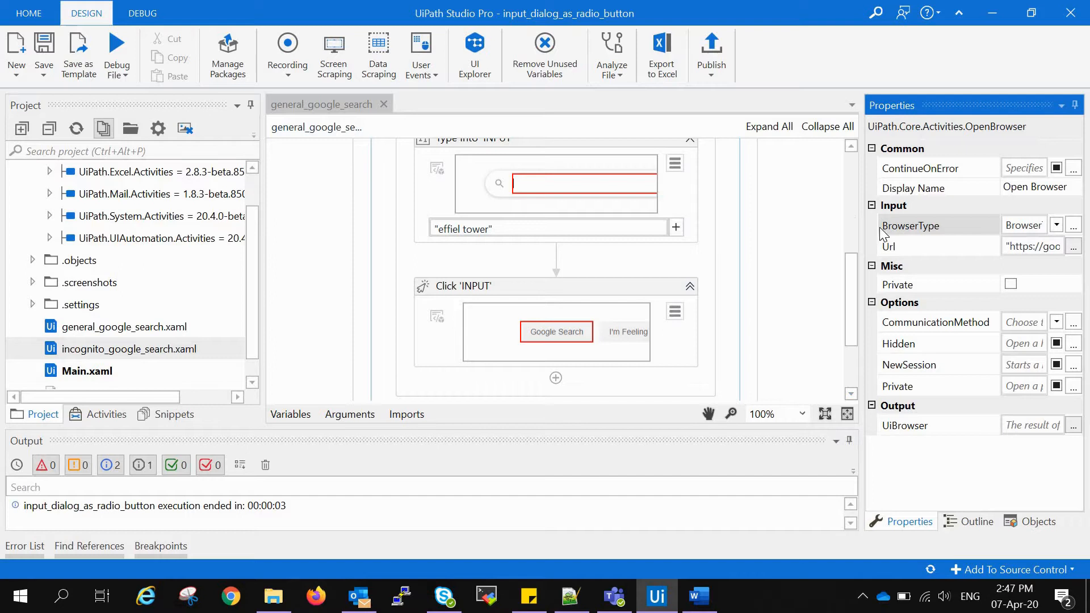
{"action": "mouse_move", "coordinate": [1067, 214]}
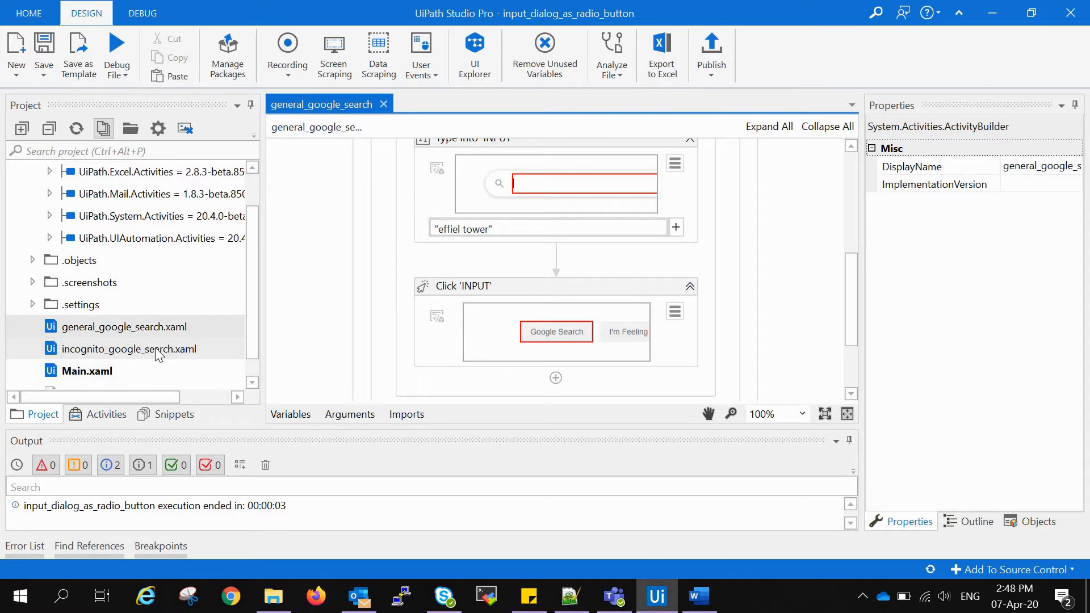
Open incognito_google_search.xaml and search Activities for 'op' to add Open Browser
{"action": "double_click", "coordinate": [128, 349]}
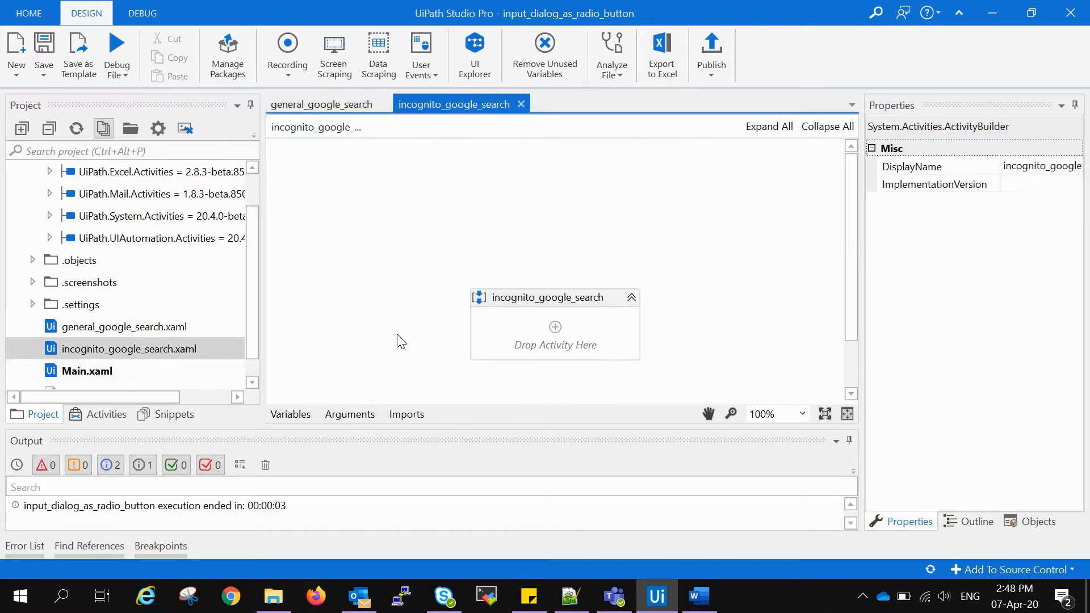
{"action": "left_click", "coordinate": [105, 414]}
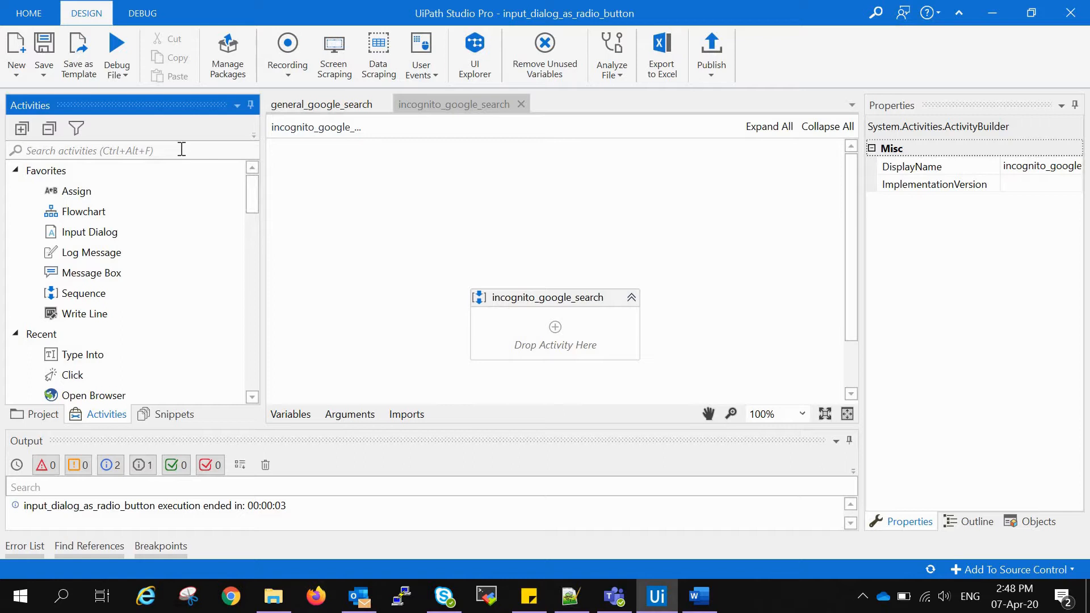
{"action": "type", "text": "openb"}
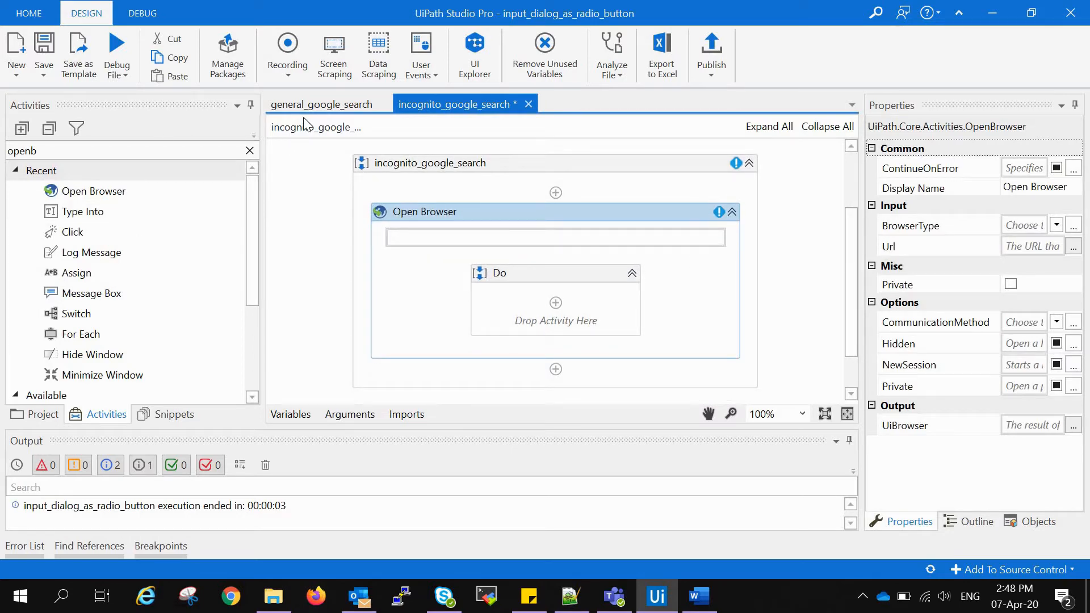
{"action": "left_click", "coordinate": [322, 103]}
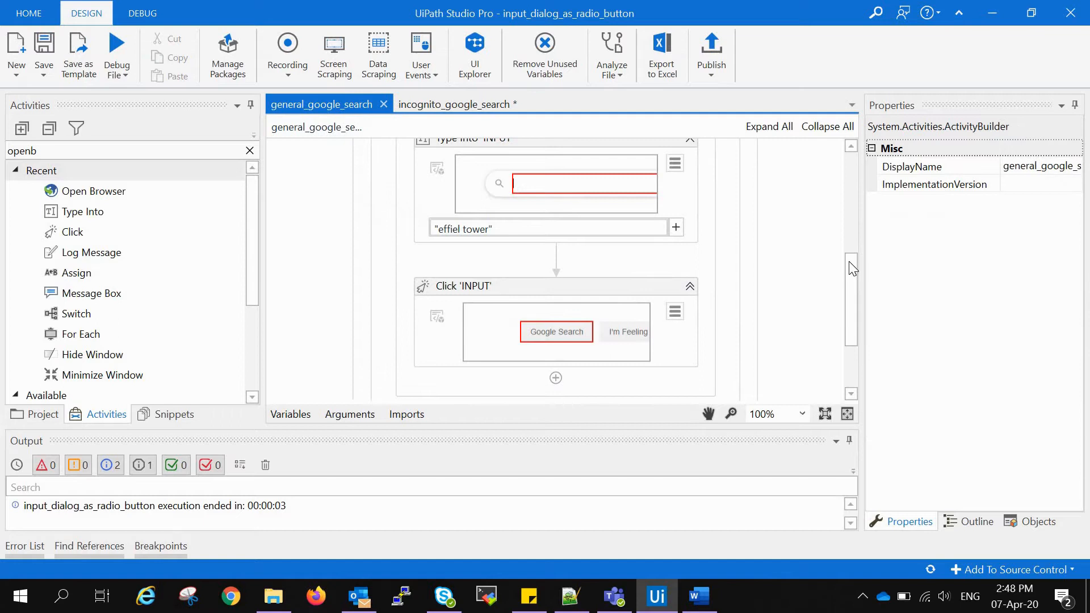
{"action": "scroll", "scroll_direction": "up", "scroll_amount": 3}
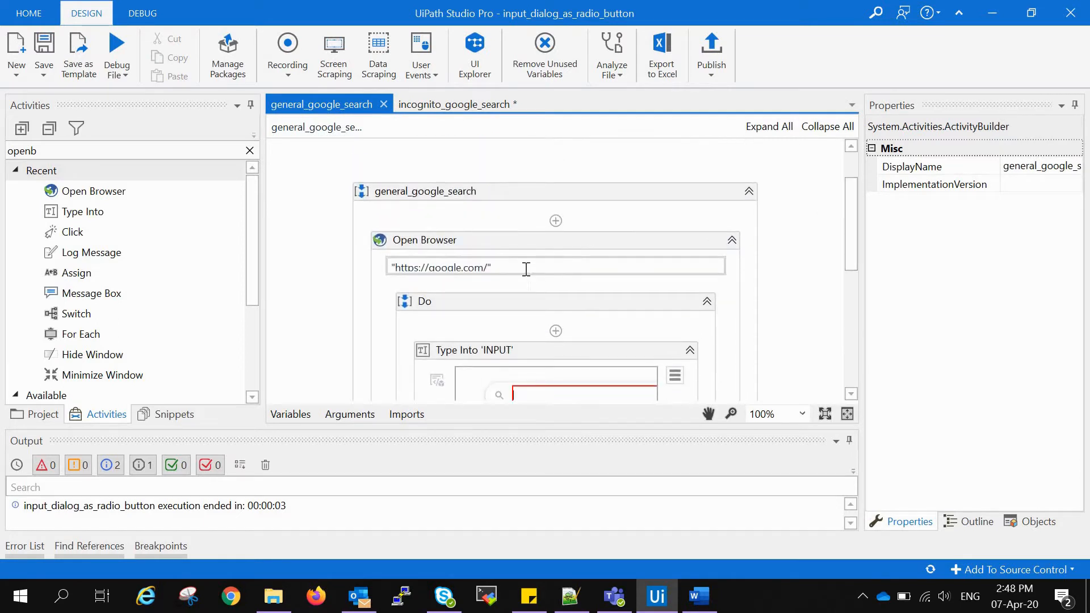
{"action": "left_click", "coordinate": [424, 240]}
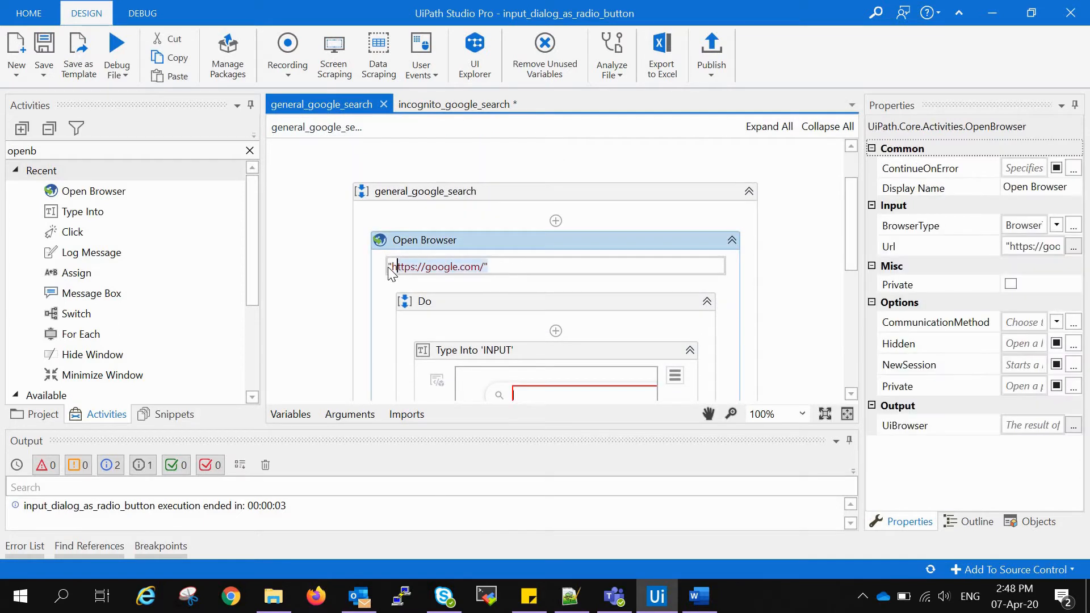
{"action": "left_click", "coordinate": [455, 103]}
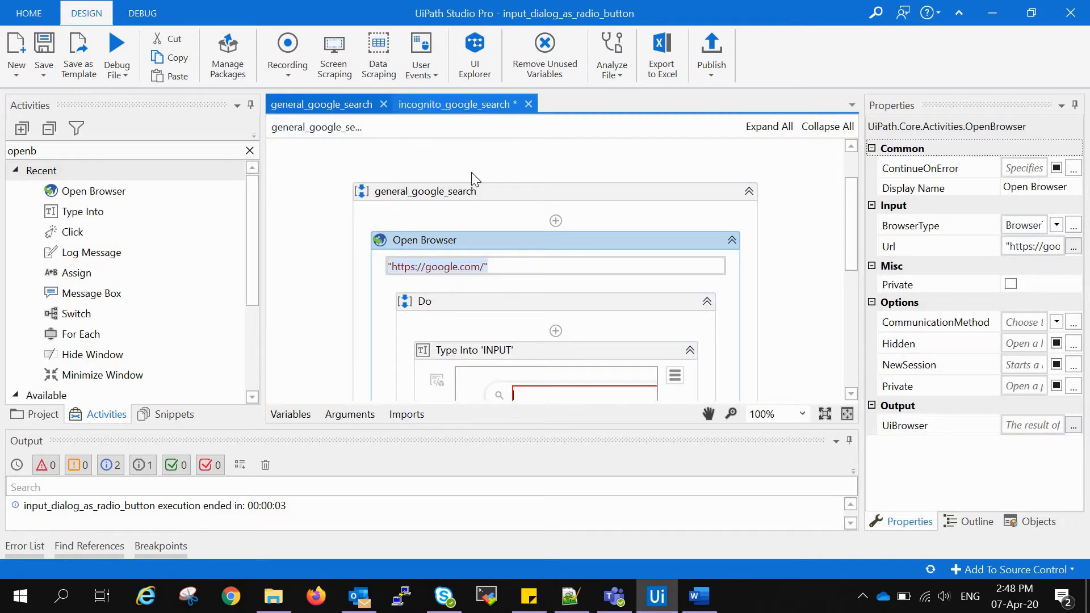
{"action": "left_click", "coordinate": [455, 103]}
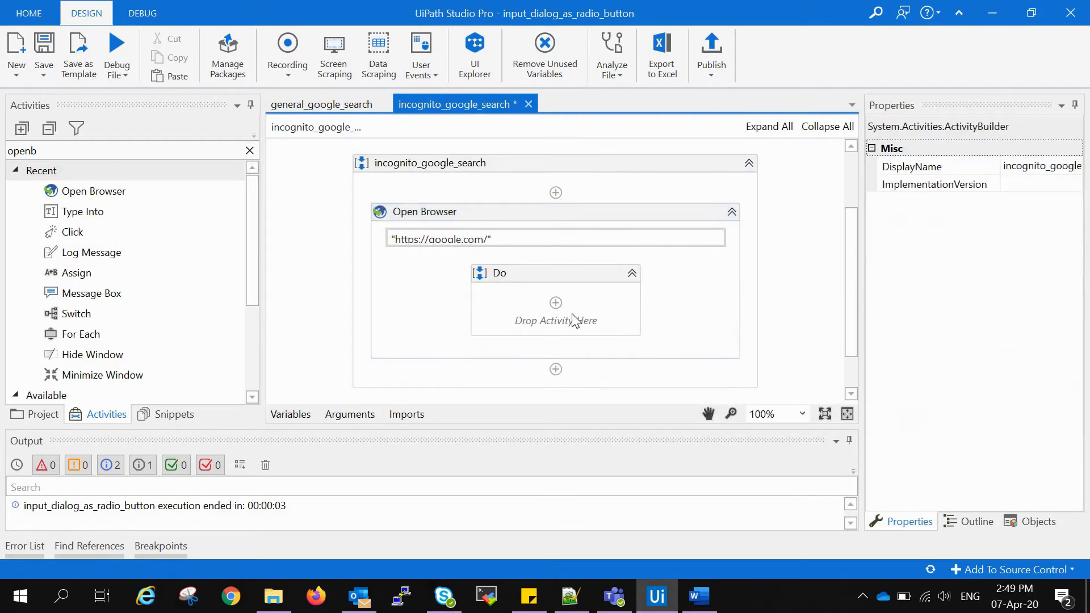
{"action": "left_click", "coordinate": [555, 273]}
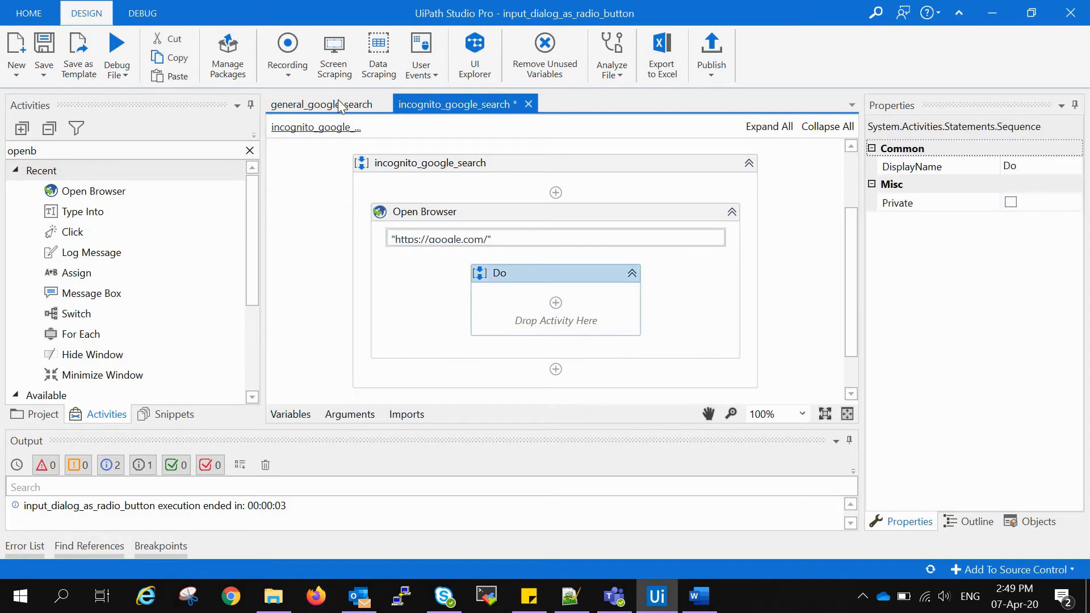
Review the general_google_search Do sequence that types 'effiel tower' and clicks Google Search
{"action": "left_click", "coordinate": [320, 104]}
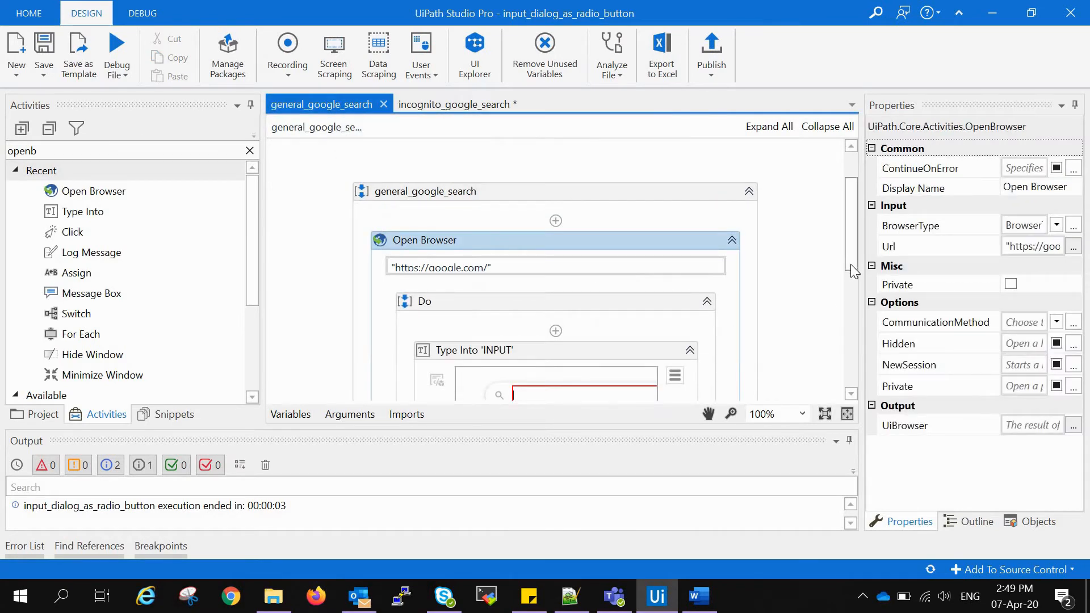
{"action": "scroll", "scroll_direction": "down", "scroll_amount": 3}
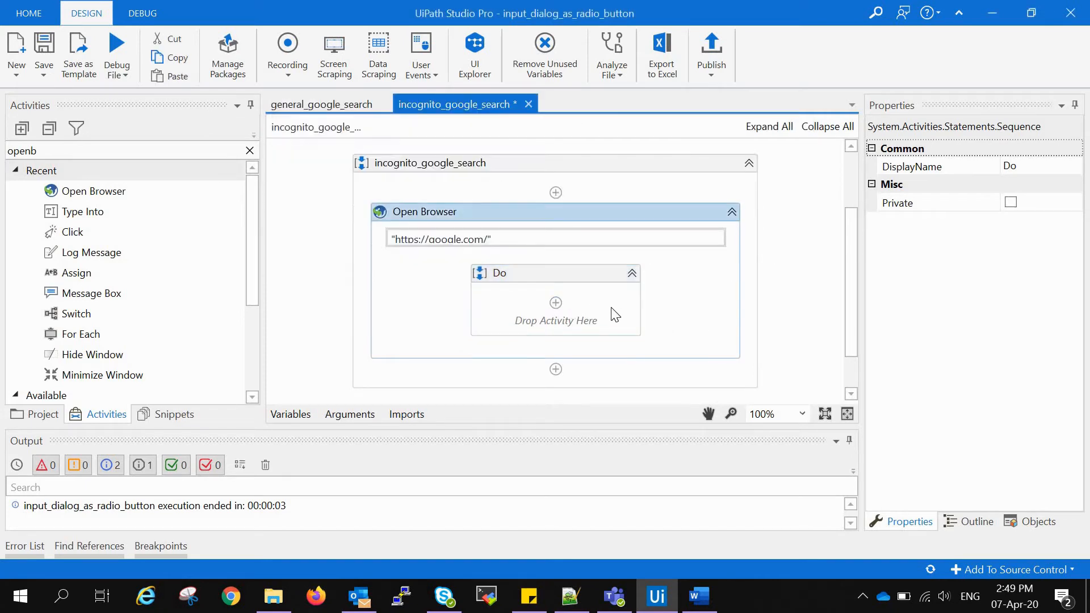
{"action": "scroll", "scroll_direction": "down", "scroll_amount": 3}
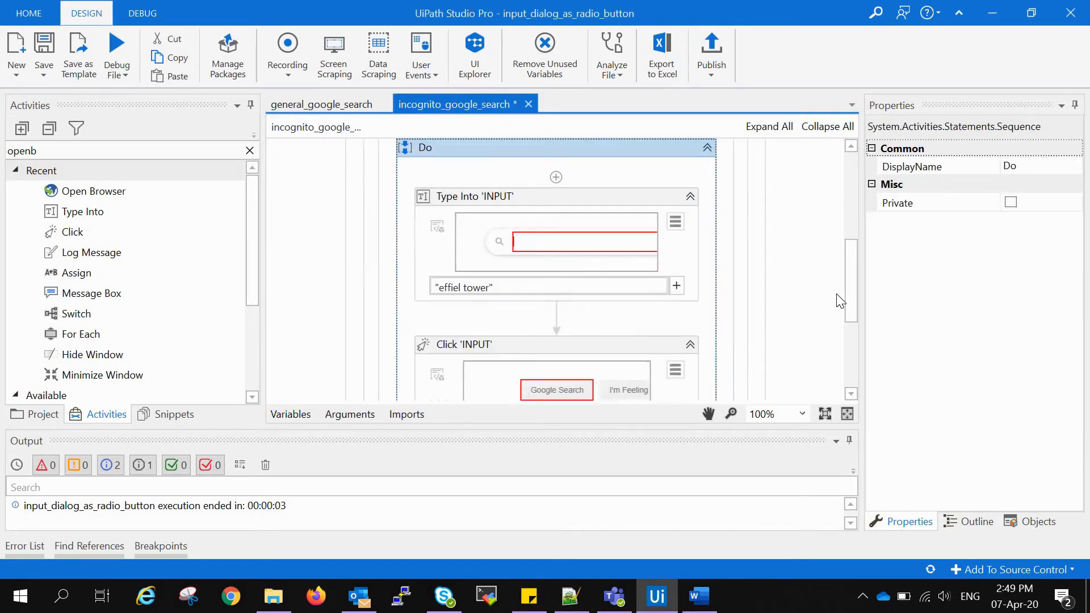
{"action": "scroll", "scroll_direction": "up", "scroll_amount": 3}
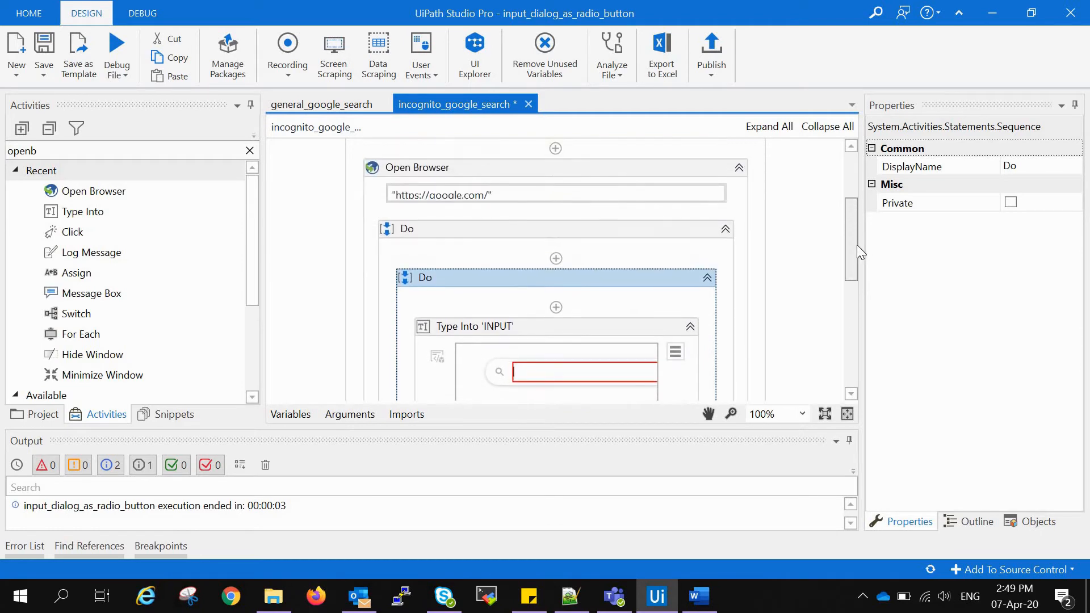
{"action": "scroll", "scroll_direction": "down", "scroll_amount": 3}
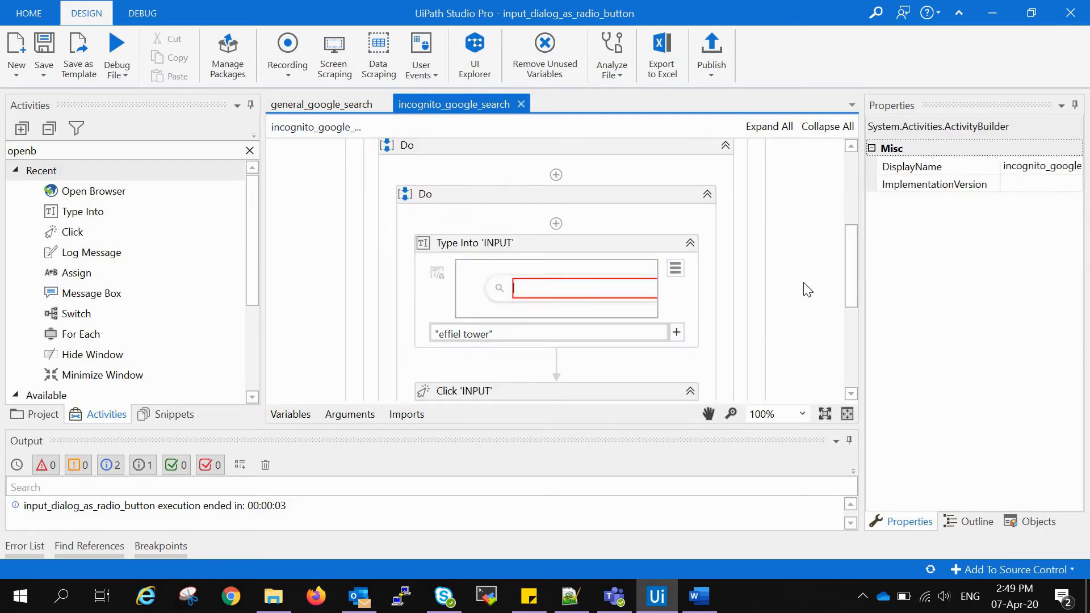
{"action": "scroll", "scroll_direction": "up", "scroll_amount": 3}
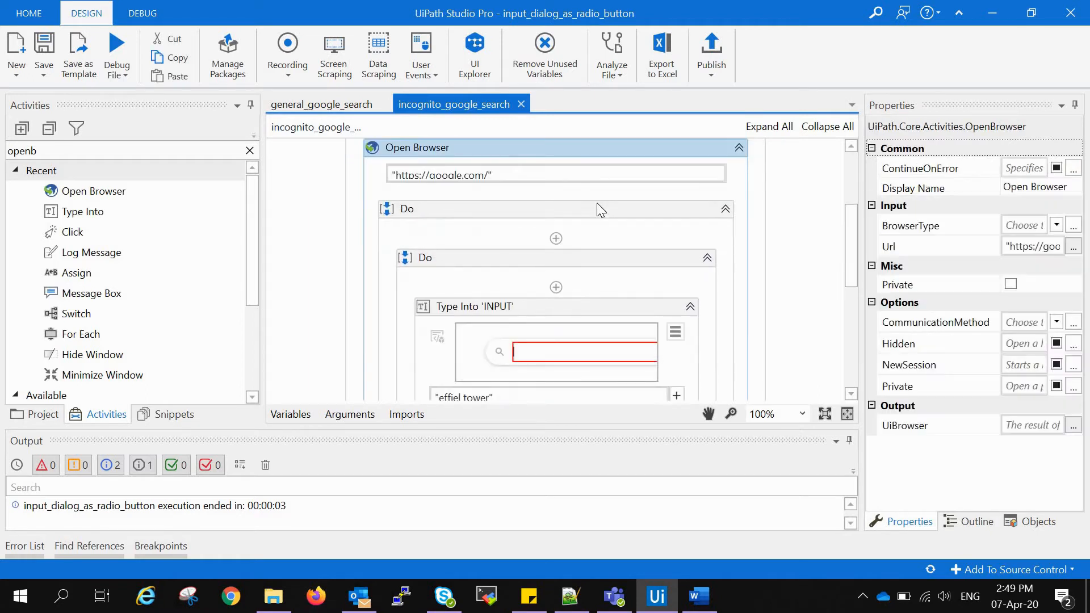
{"action": "mouse_move", "coordinate": [771, 322]}
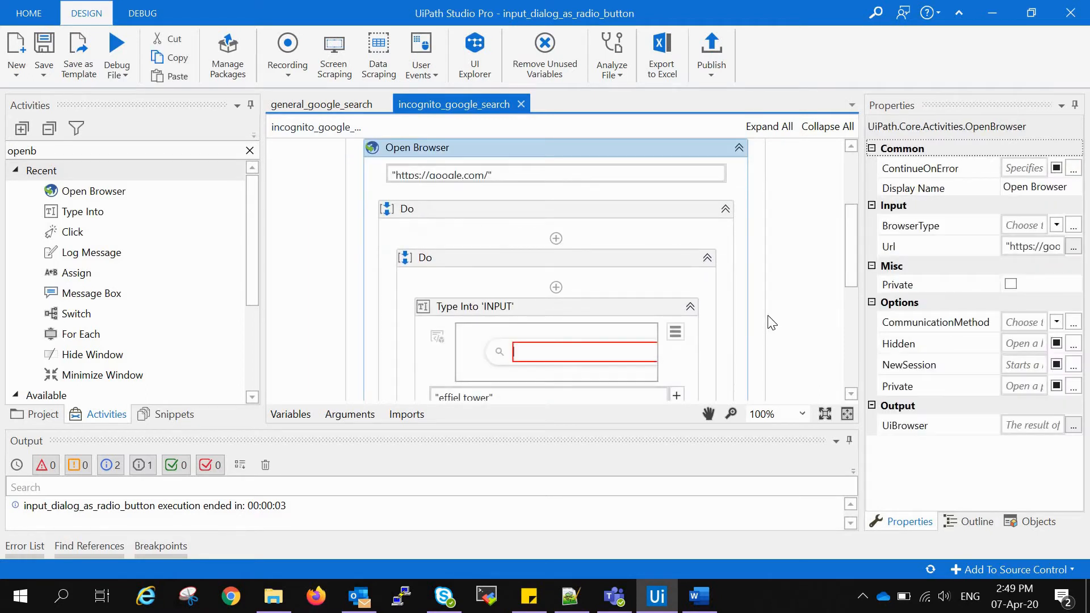
Set Open Browser's BrowserType to Chrome and its Private option to True
{"action": "left_click", "coordinate": [1056, 225]}
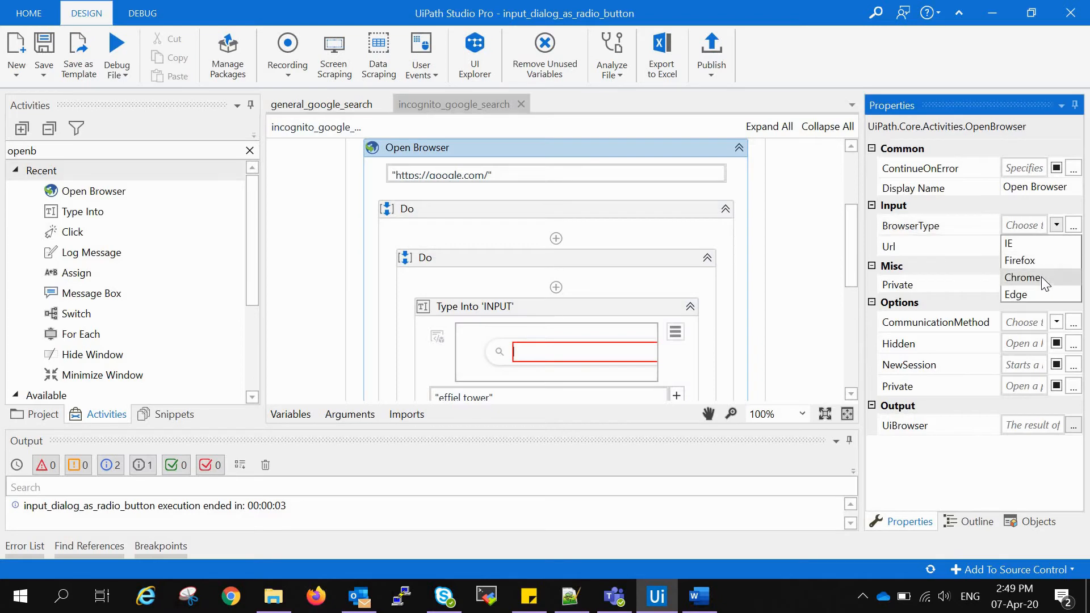
{"action": "left_click", "coordinate": [1022, 278]}
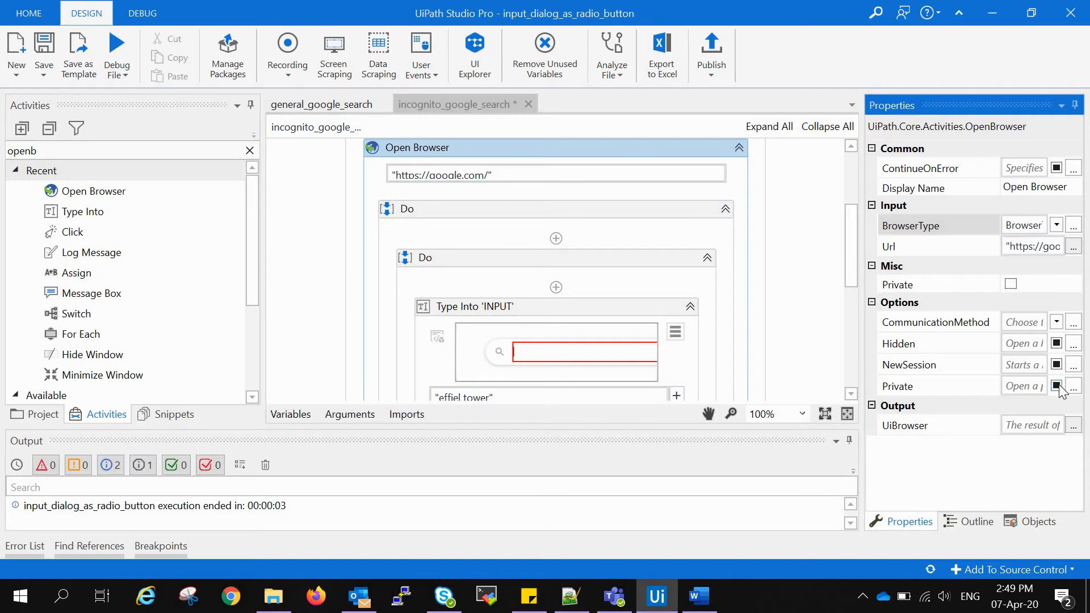
{"action": "left_click", "coordinate": [1055, 386]}
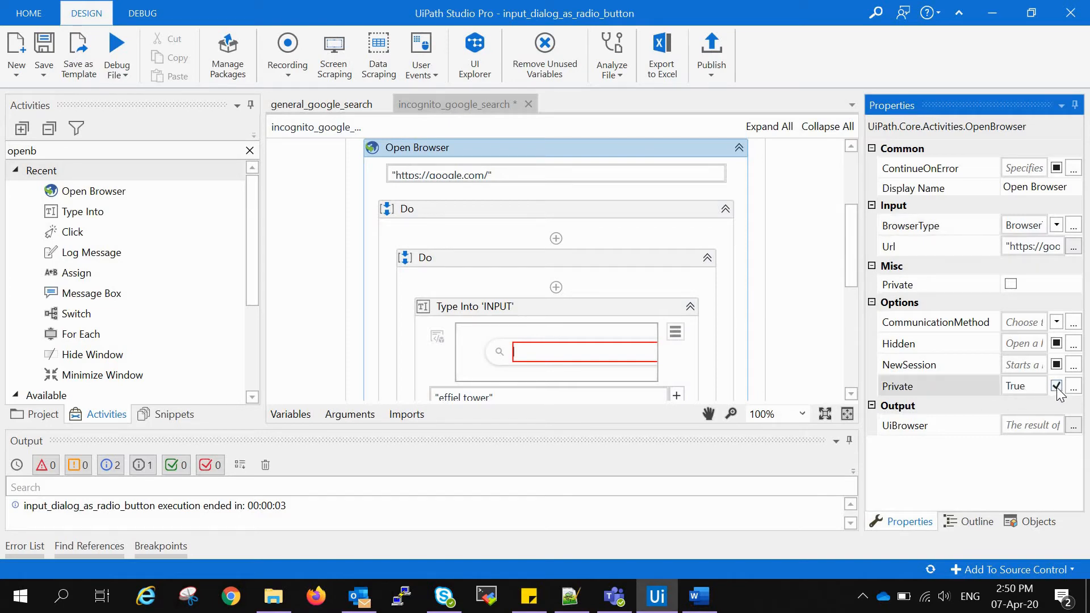
{"action": "left_click", "coordinate": [1055, 386]}
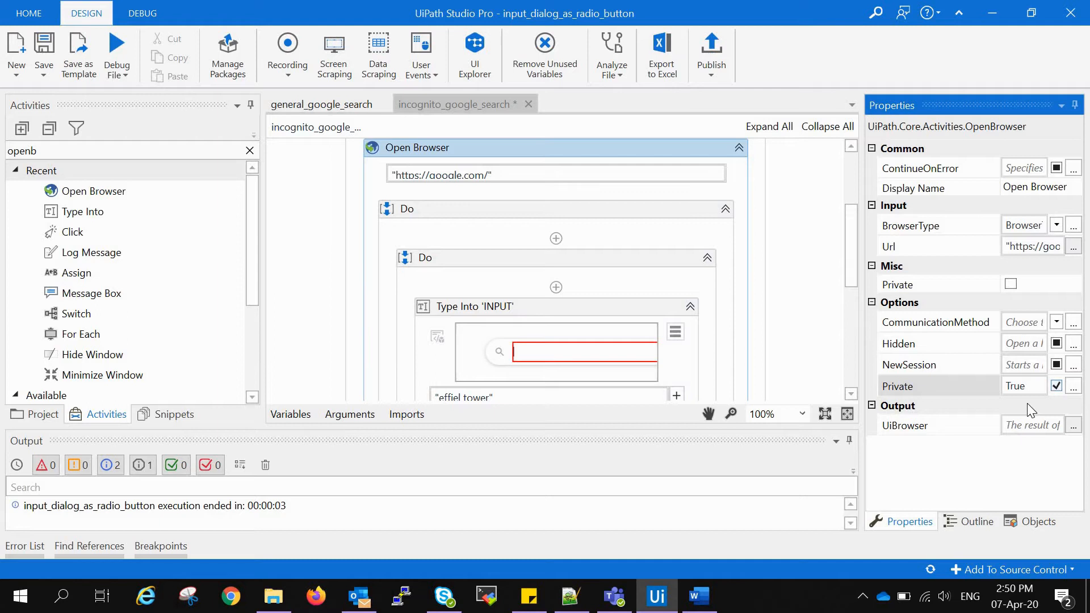
{"action": "mouse_move", "coordinate": [1018, 403]}
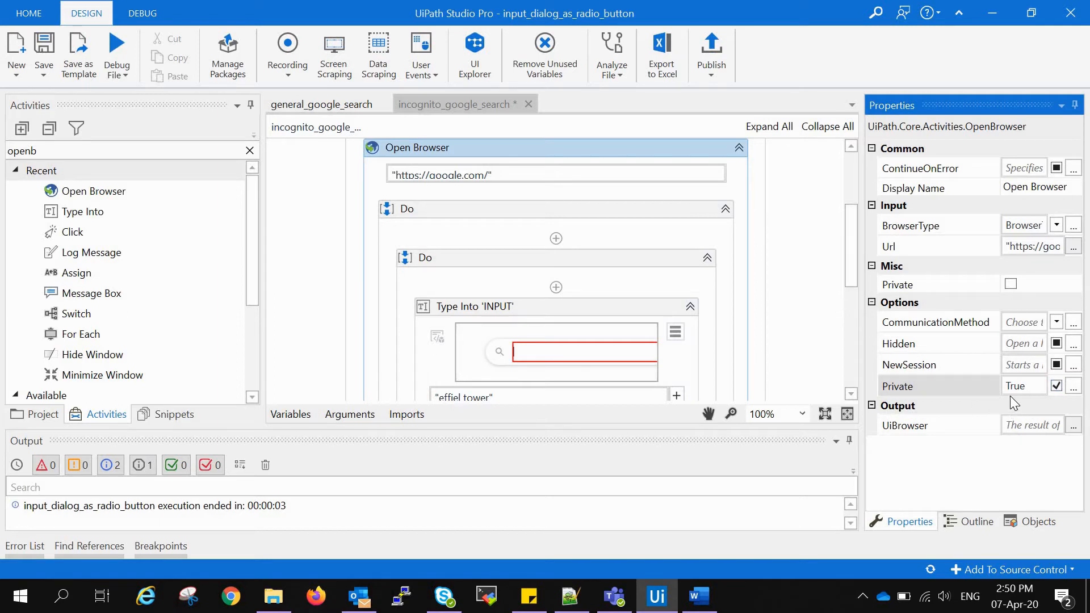
{"action": "mouse_move", "coordinate": [801, 344]}
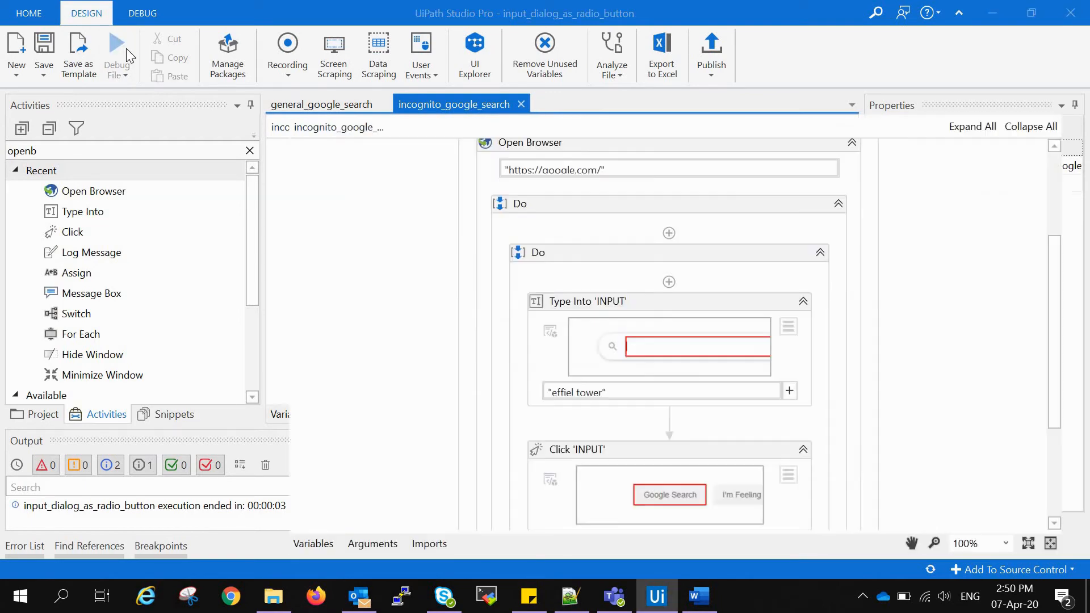
Debug the incognito workflow, review the cannot-communicate error in Output, and stop
{"action": "left_click", "coordinate": [116, 52]}
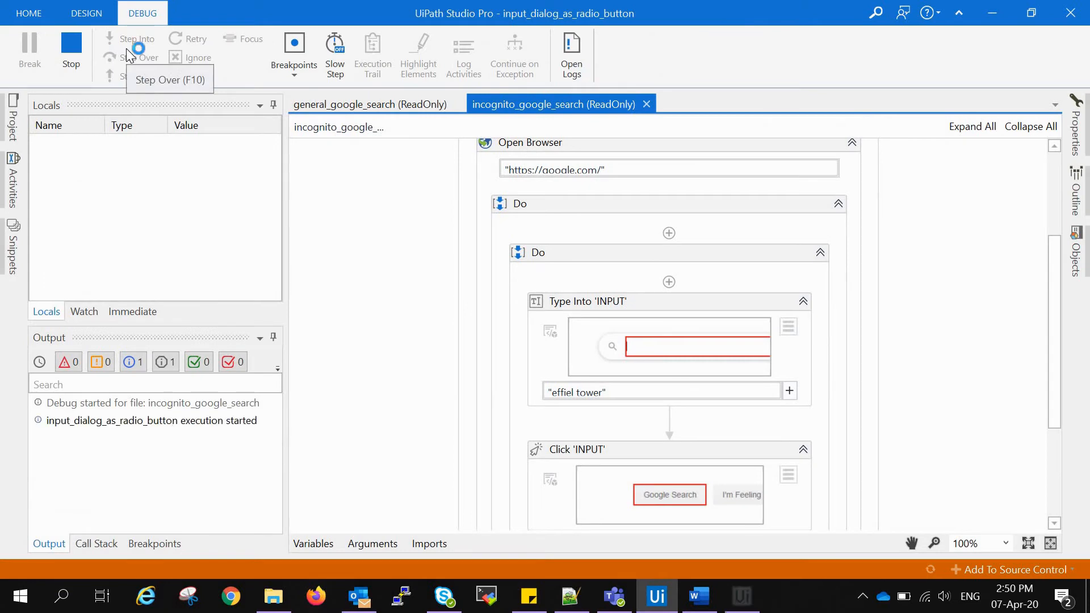
{"action": "left_click", "coordinate": [137, 44]}
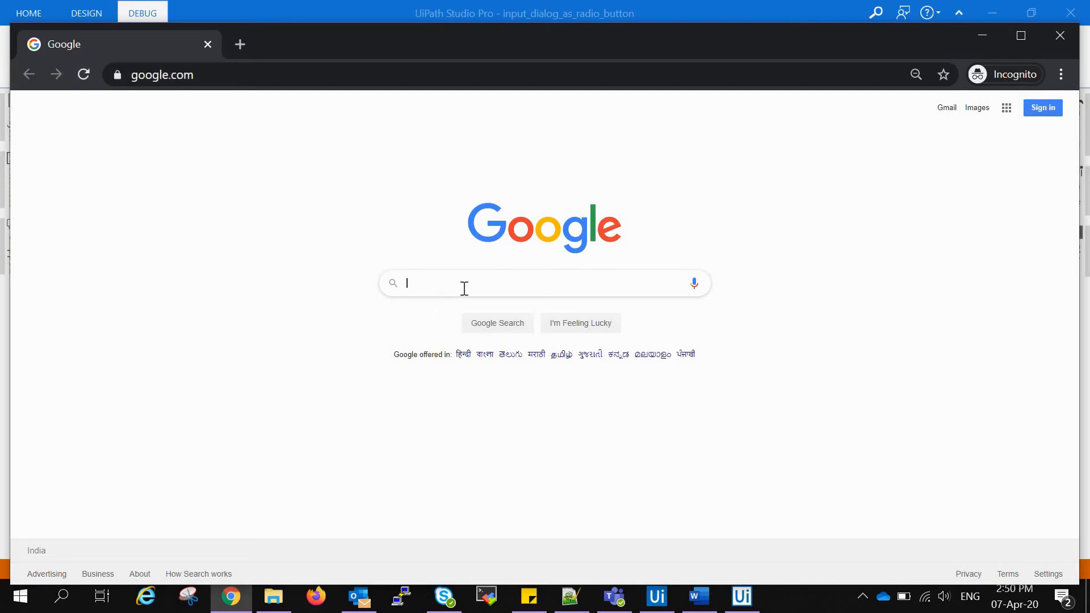
{"action": "mouse_move", "coordinate": [458, 289]}
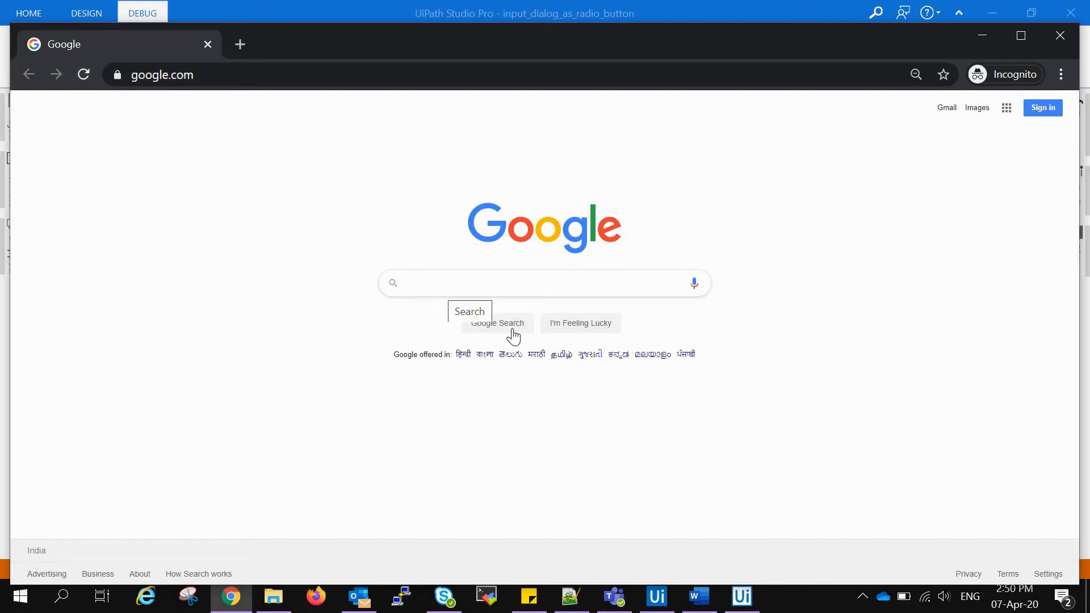
{"action": "key", "text": "alt+tab"}
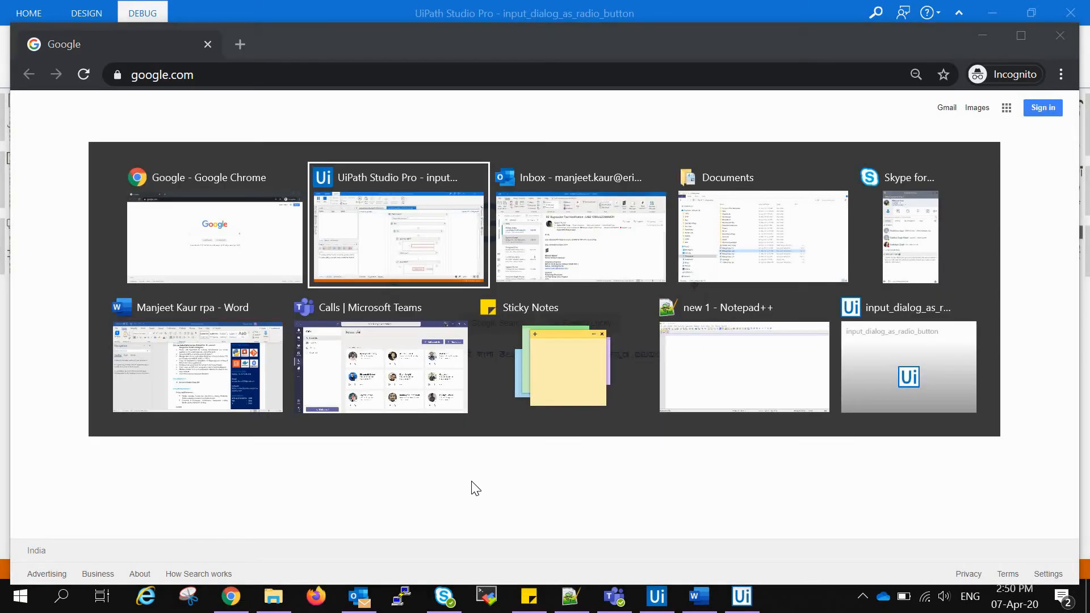
{"action": "left_click", "coordinate": [397, 224]}
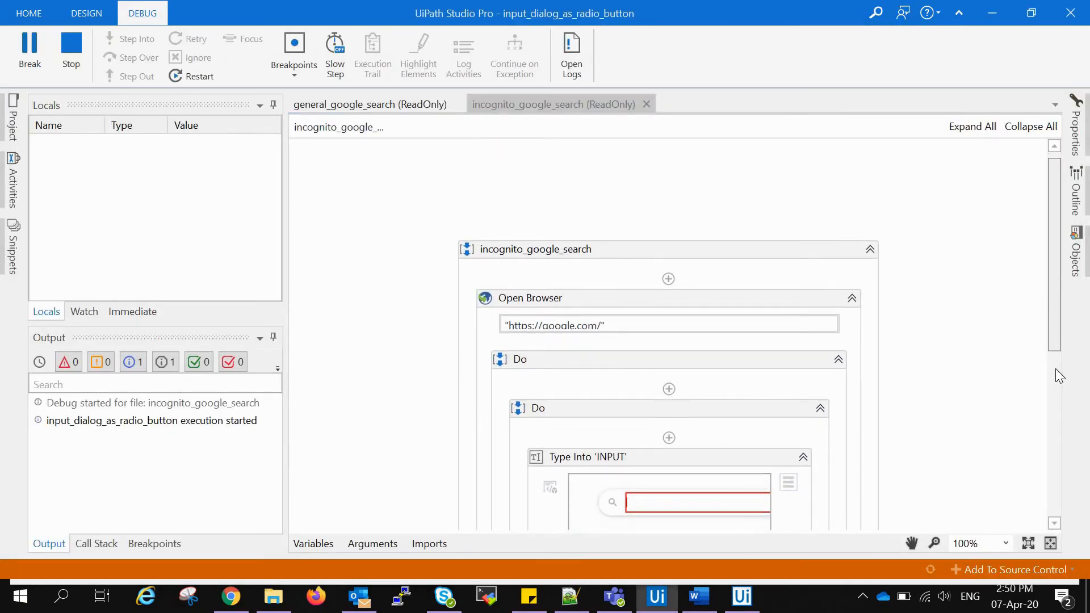
{"action": "scroll", "scroll_direction": "down", "scroll_amount": 3}
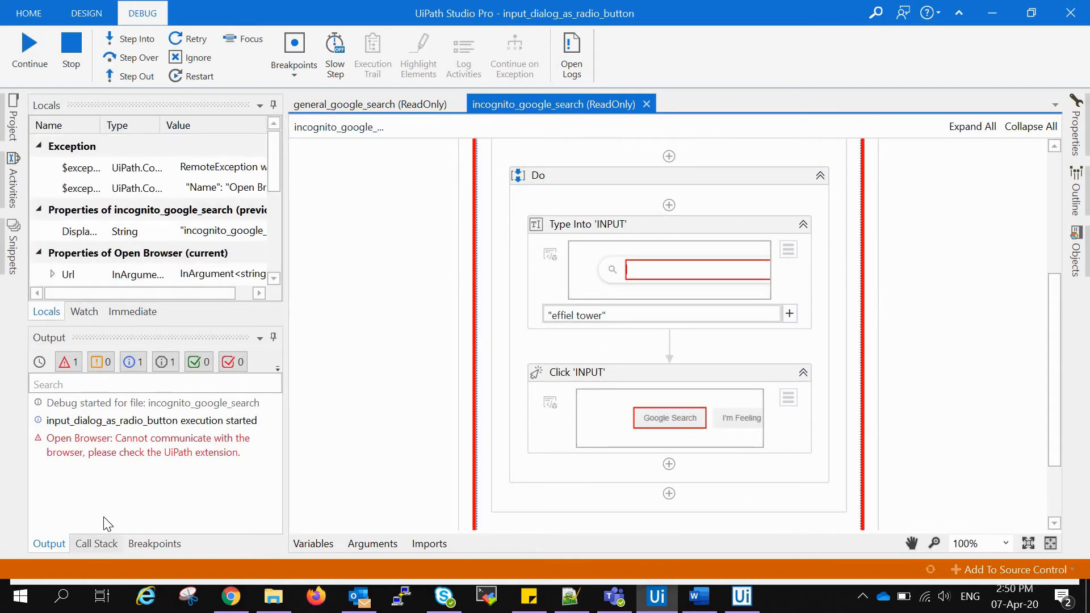
{"action": "mouse_move", "coordinate": [184, 473]}
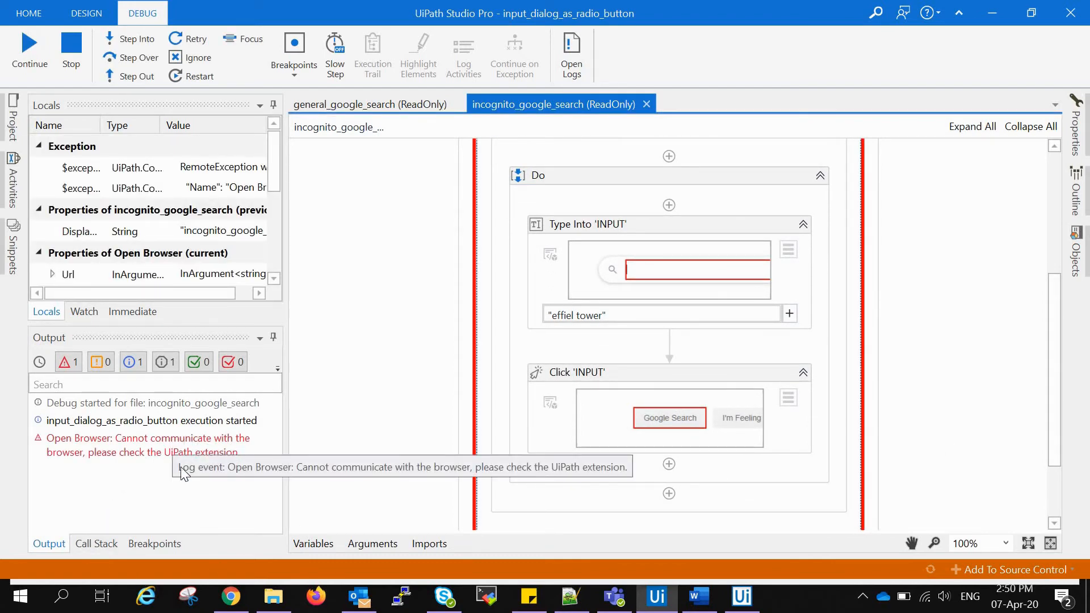
{"action": "mouse_move", "coordinate": [144, 475]}
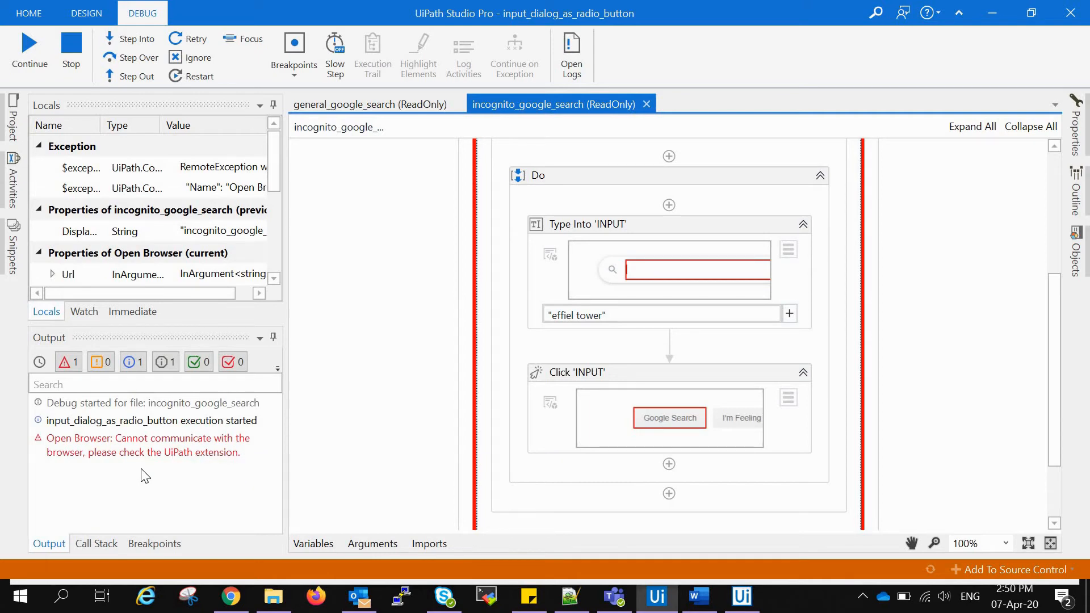
{"action": "mouse_move", "coordinate": [188, 465]}
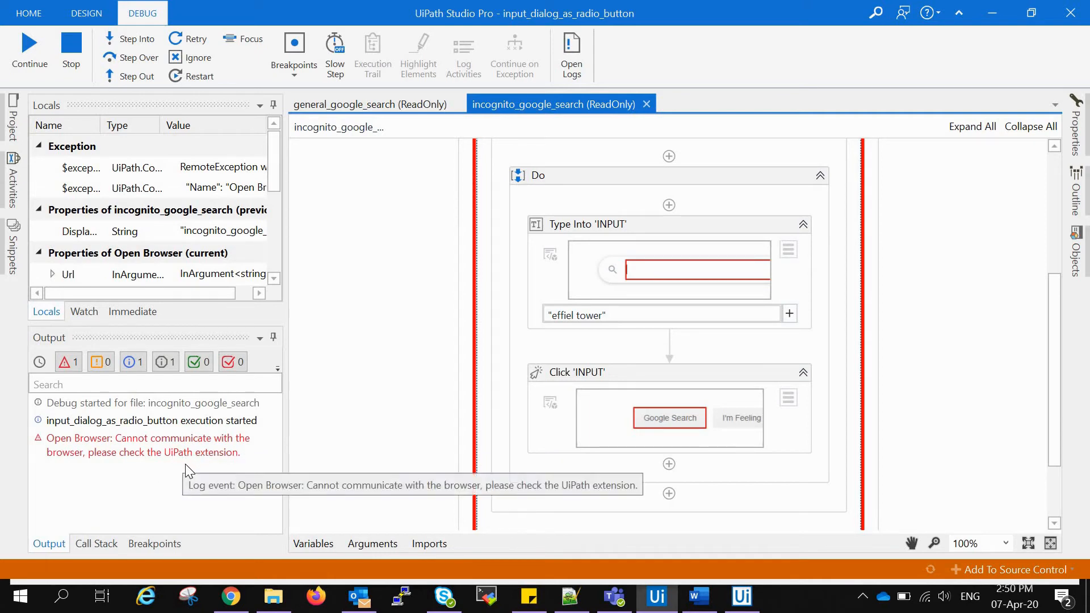
{"action": "mouse_move", "coordinate": [542, 453]}
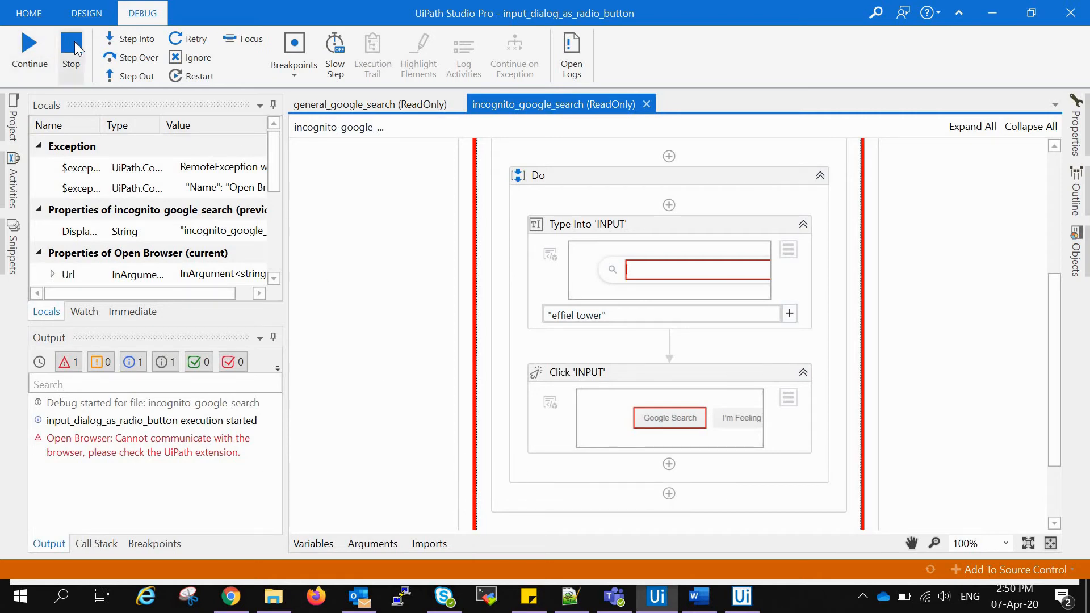
{"action": "left_click", "coordinate": [71, 52]}
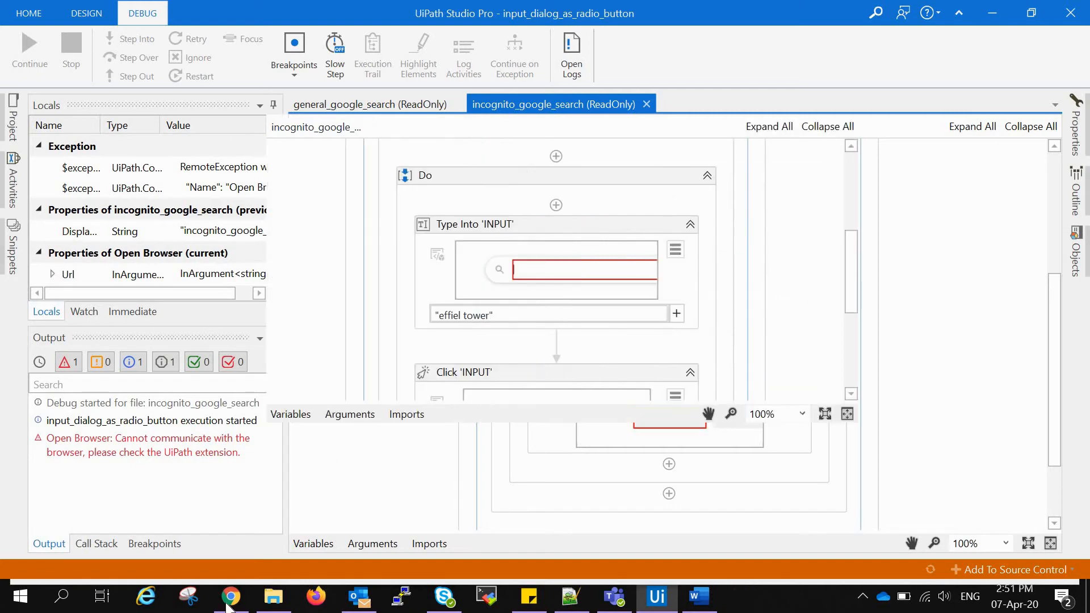
Bring the incognito Chrome window forward and close it
{"action": "left_click", "coordinate": [230, 597]}
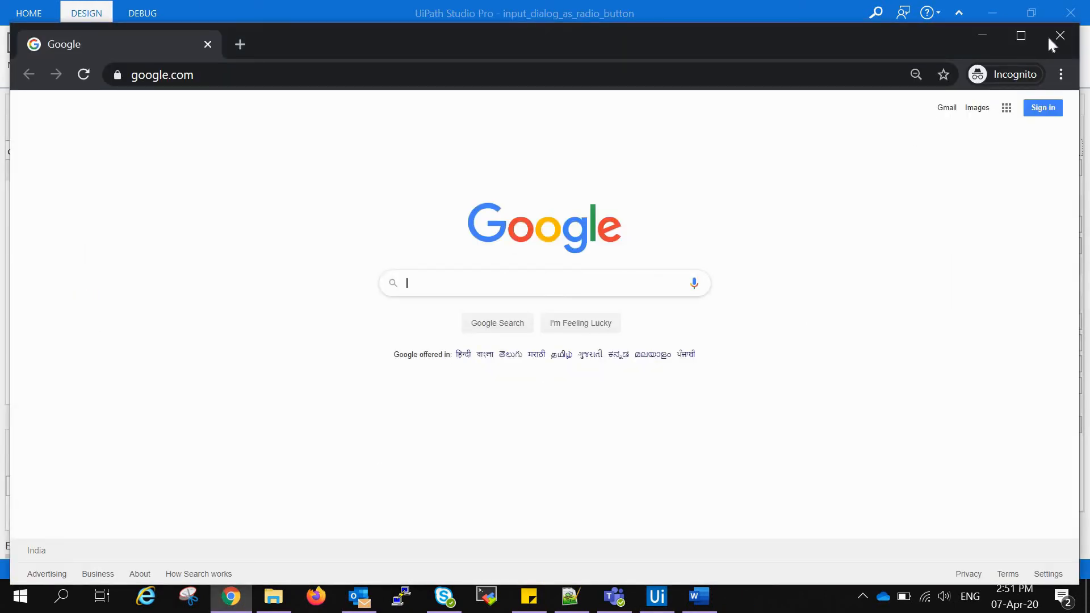
{"action": "left_click", "coordinate": [1057, 35]}
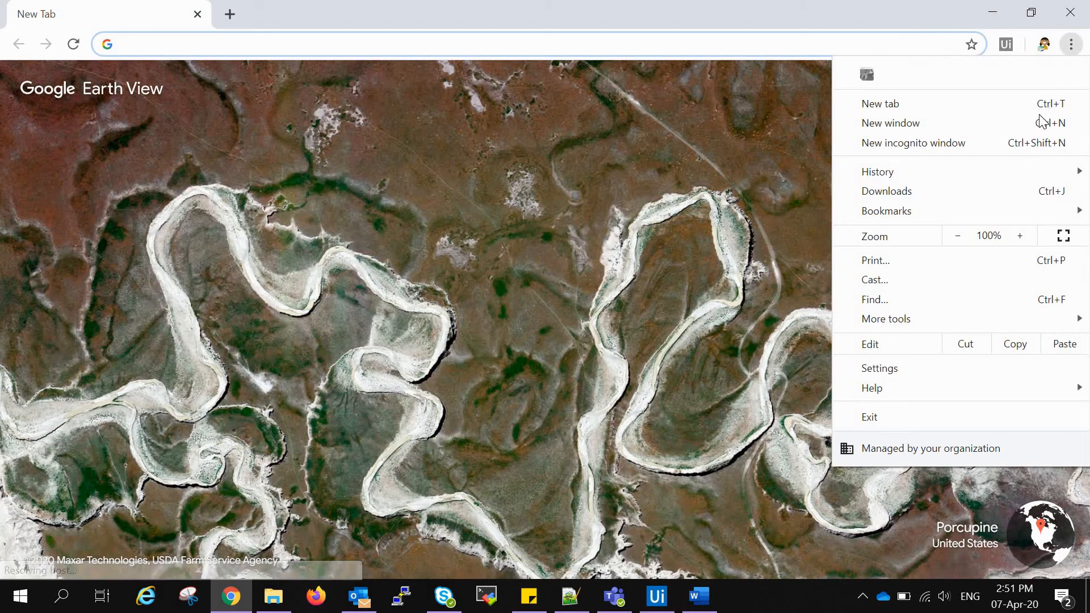
{"action": "mouse_move", "coordinate": [912, 143]}
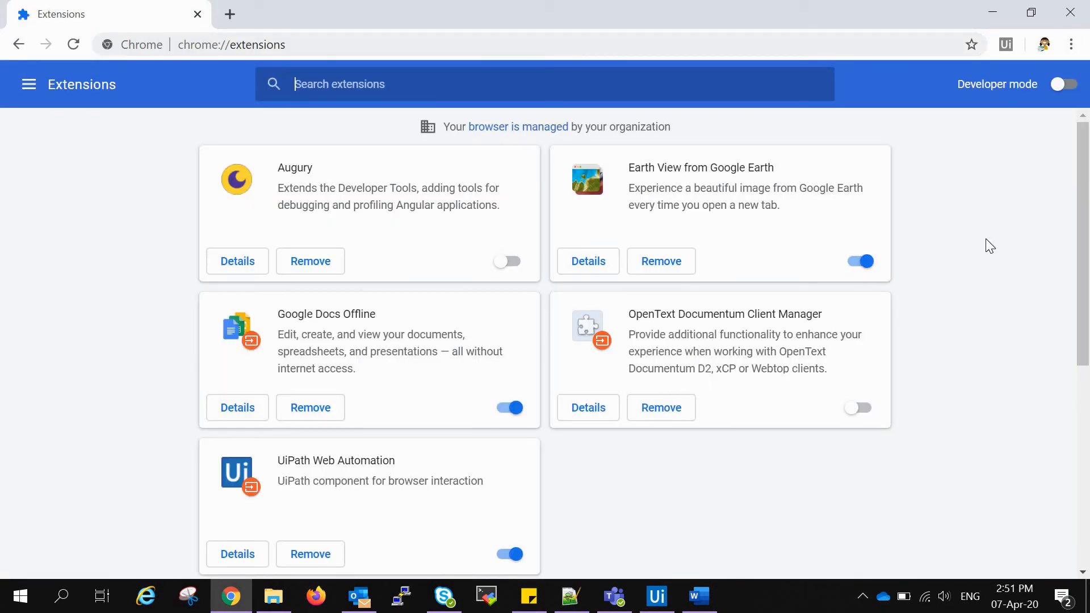
Open UiPath Web Automation's extension details and switch on 'Allow in incognito'
{"action": "scroll", "scroll_direction": "down", "scroll_amount": 3}
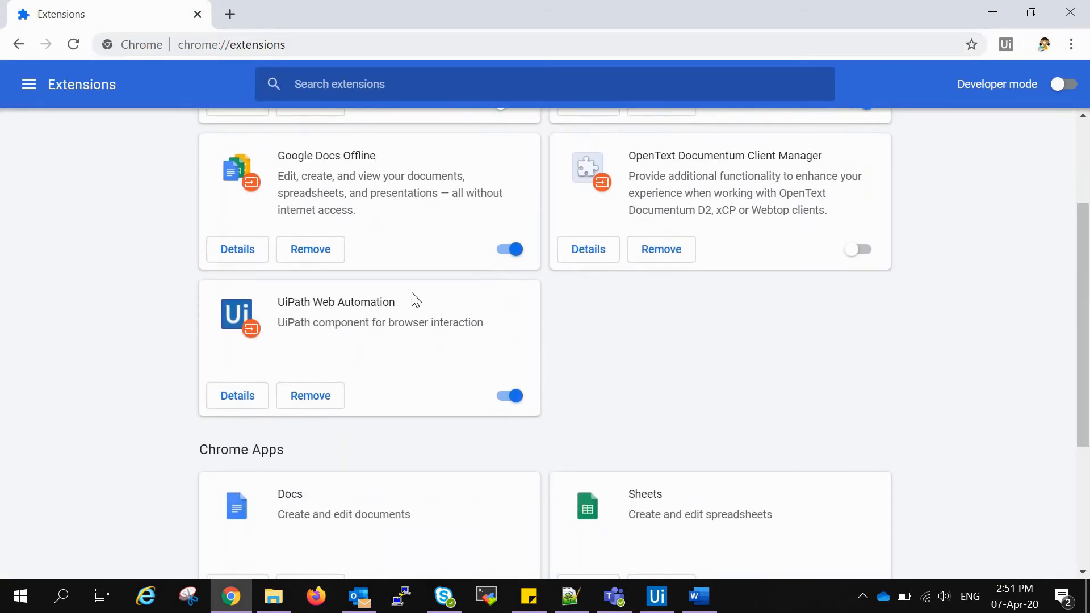
{"action": "mouse_move", "coordinate": [239, 405]}
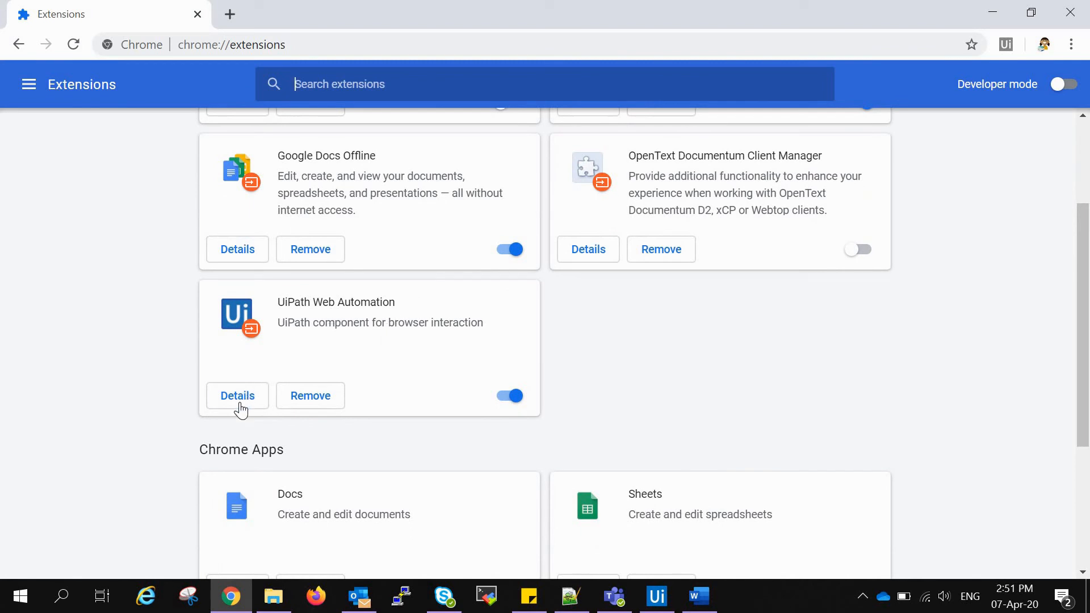
{"action": "left_click", "coordinate": [236, 396]}
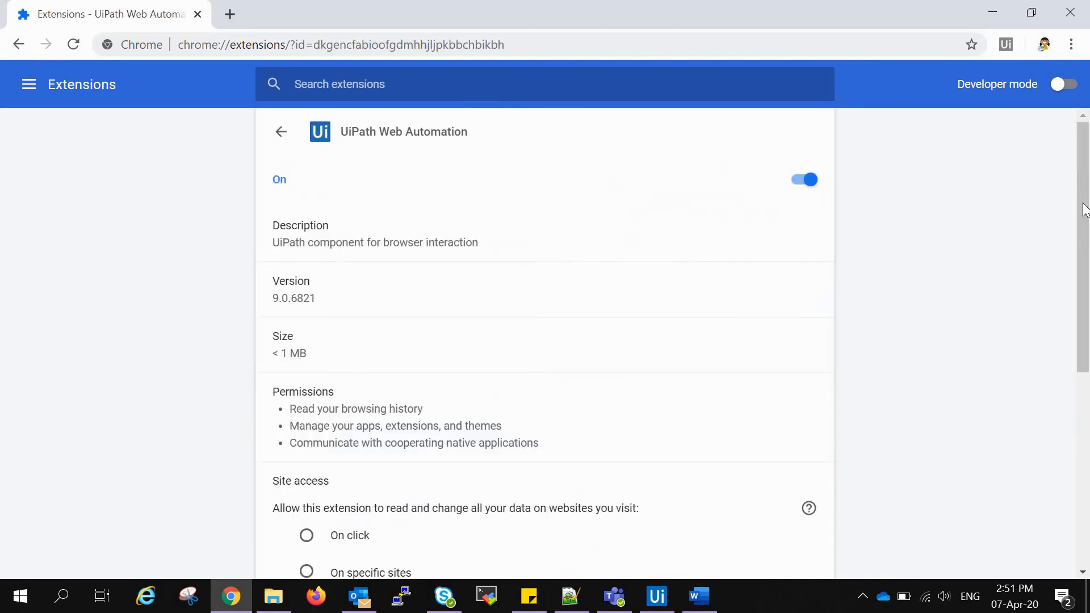
{"action": "scroll", "scroll_direction": "down", "scroll_amount": 3}
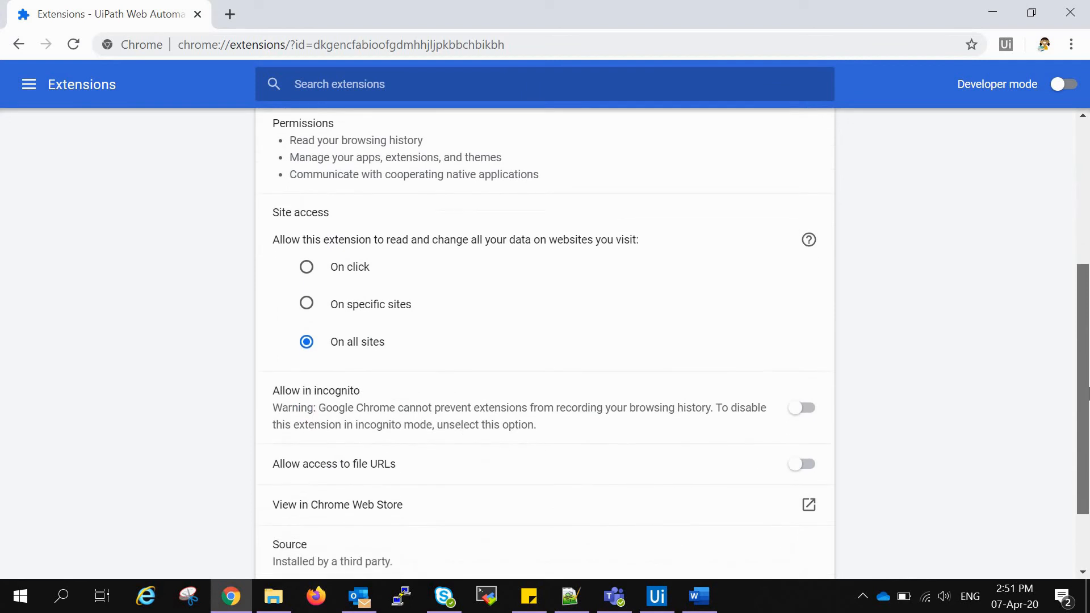
{"action": "scroll", "scroll_direction": "down", "scroll_amount": 3}
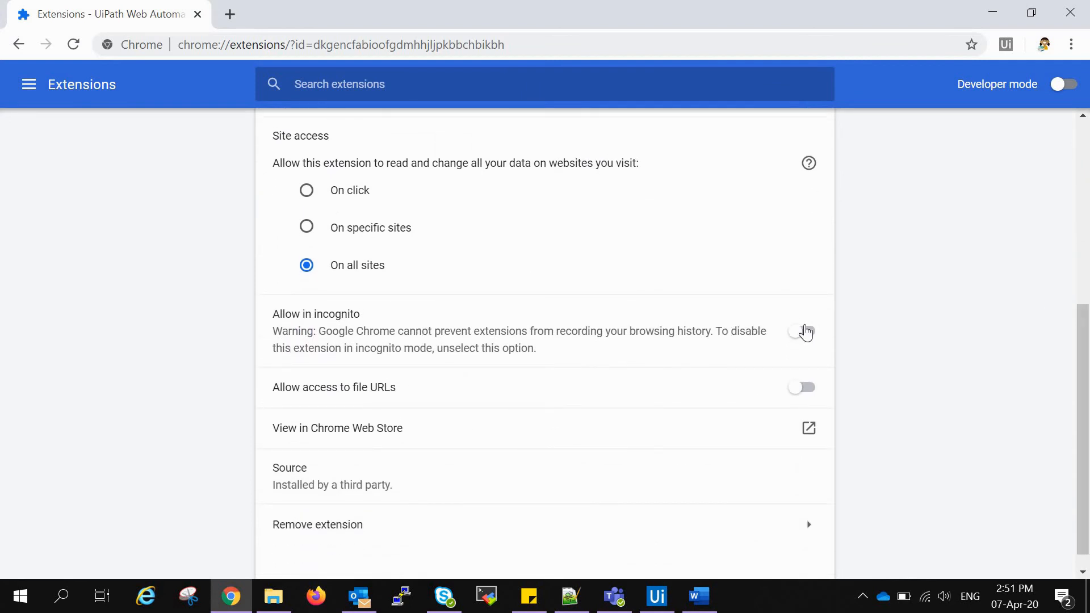
{"action": "left_click", "coordinate": [801, 332]}
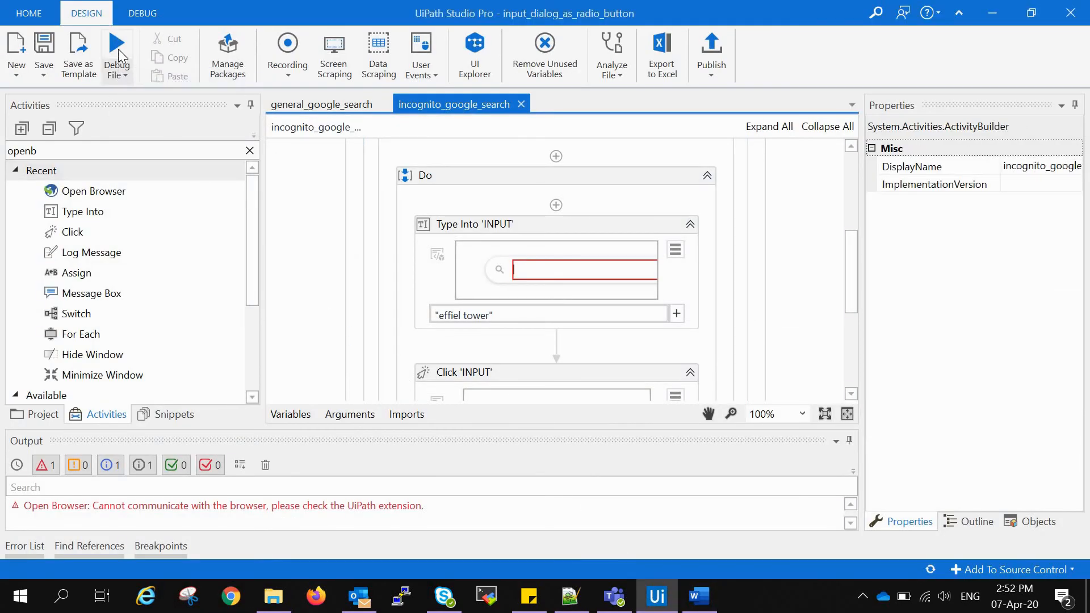
Debug incognito_google_search again, finishing in 00:00:08 without the communication error
{"action": "left_click", "coordinate": [117, 52]}
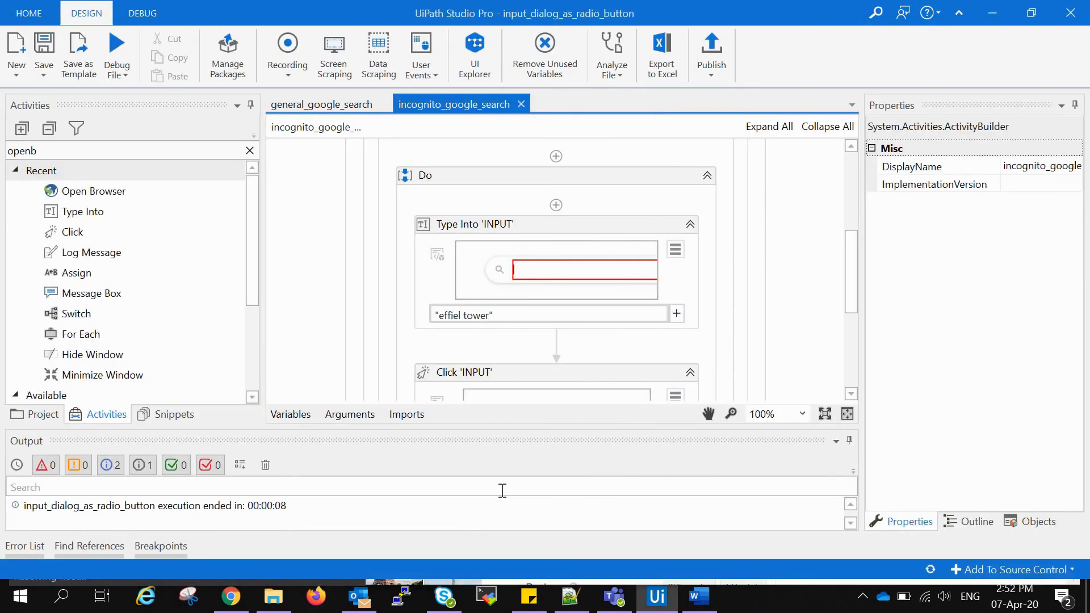
{"action": "mouse_move", "coordinate": [230, 597]}
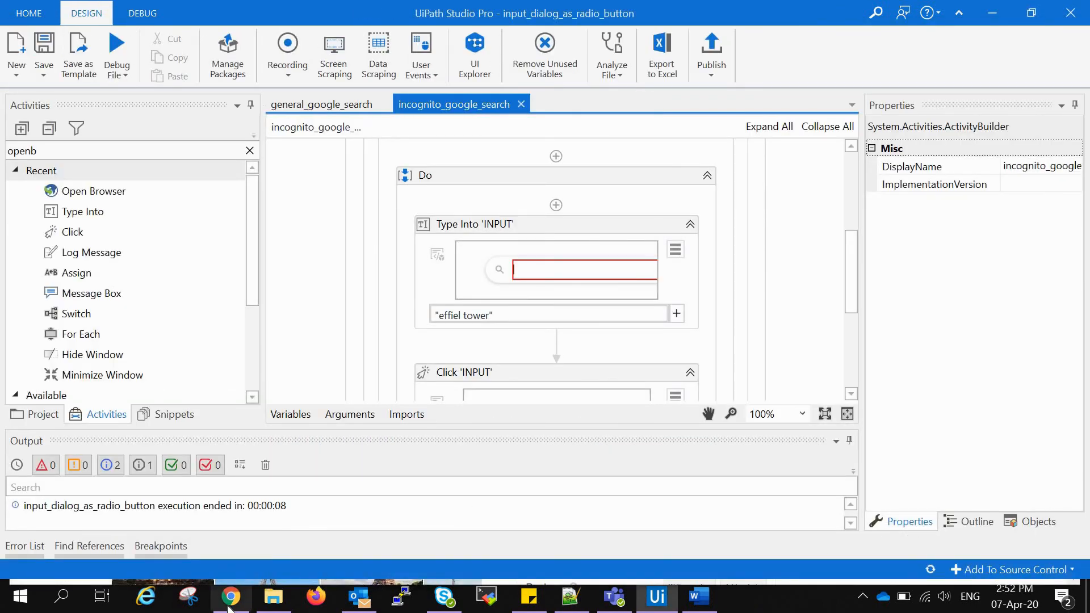